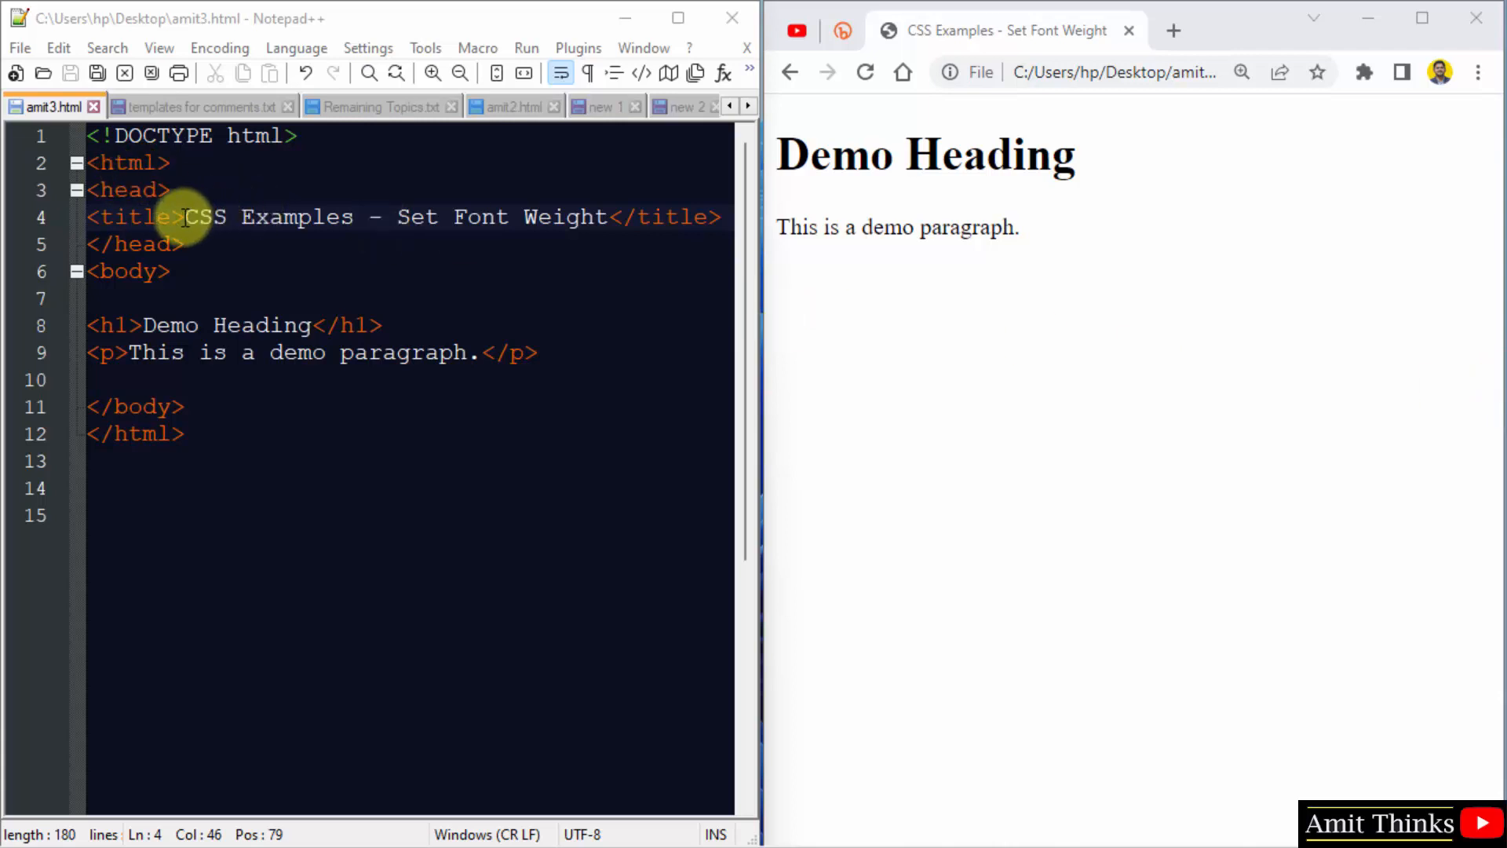
Examine the page title and paragraph line in the code and page
{"action": "left_click_drag", "start_coordinate": [183, 217], "coordinate": [607, 217]}
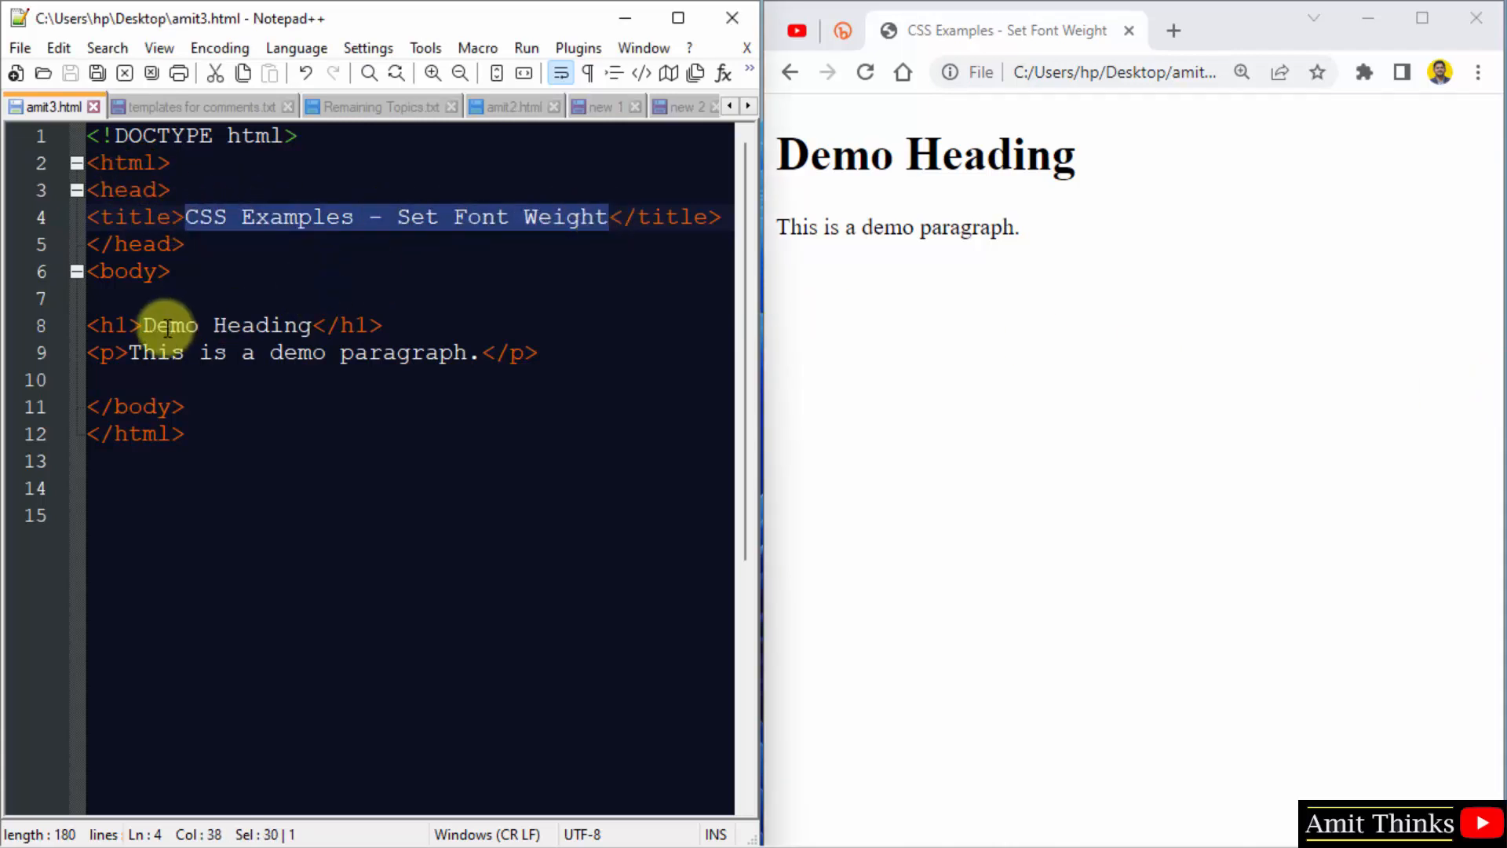
{"action": "left_click", "coordinate": [125, 352]}
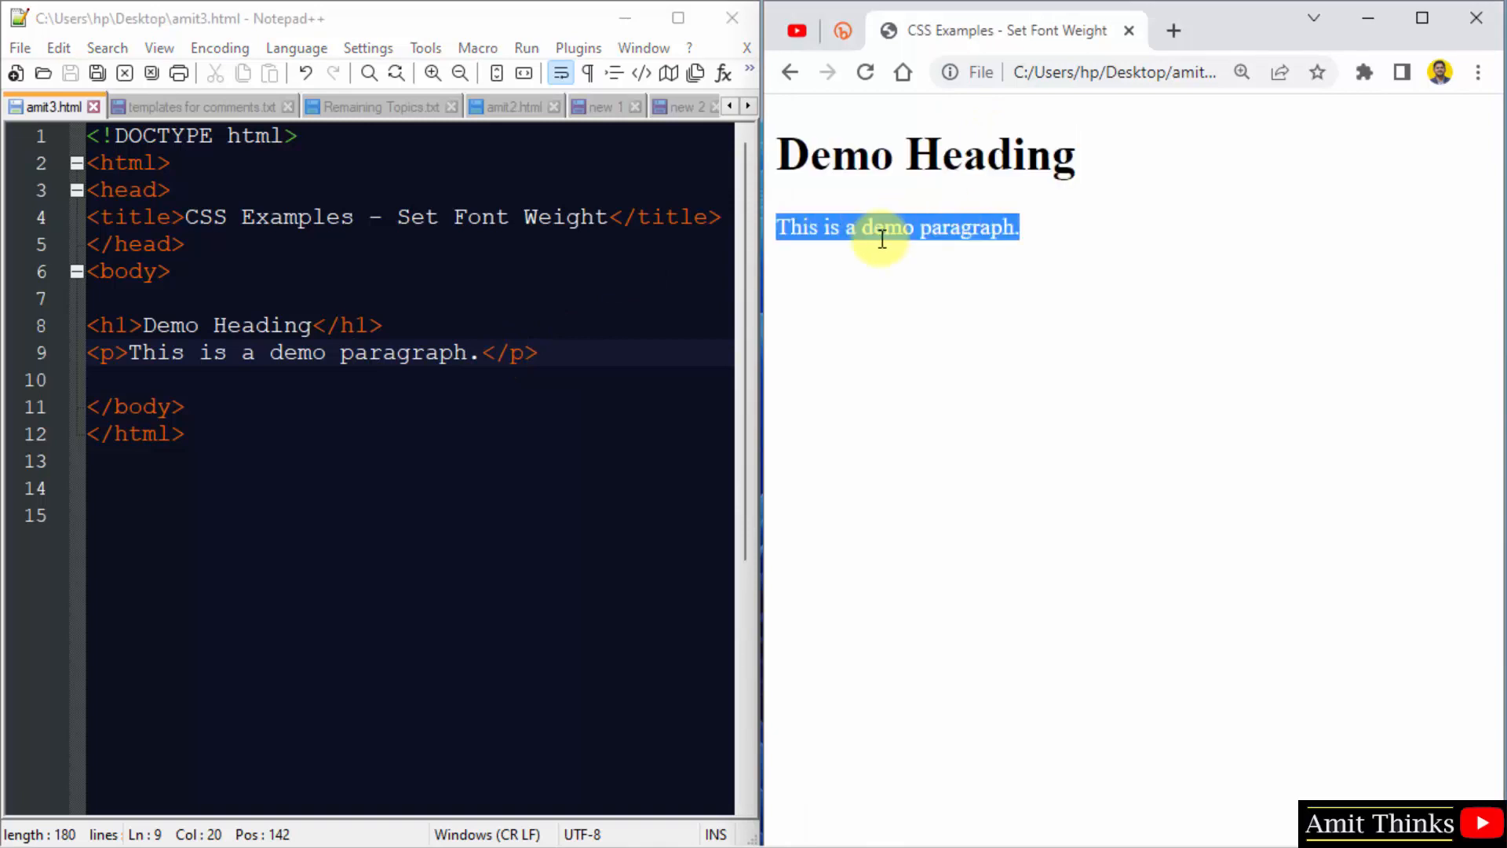
{"action": "left_click", "coordinate": [932, 312]}
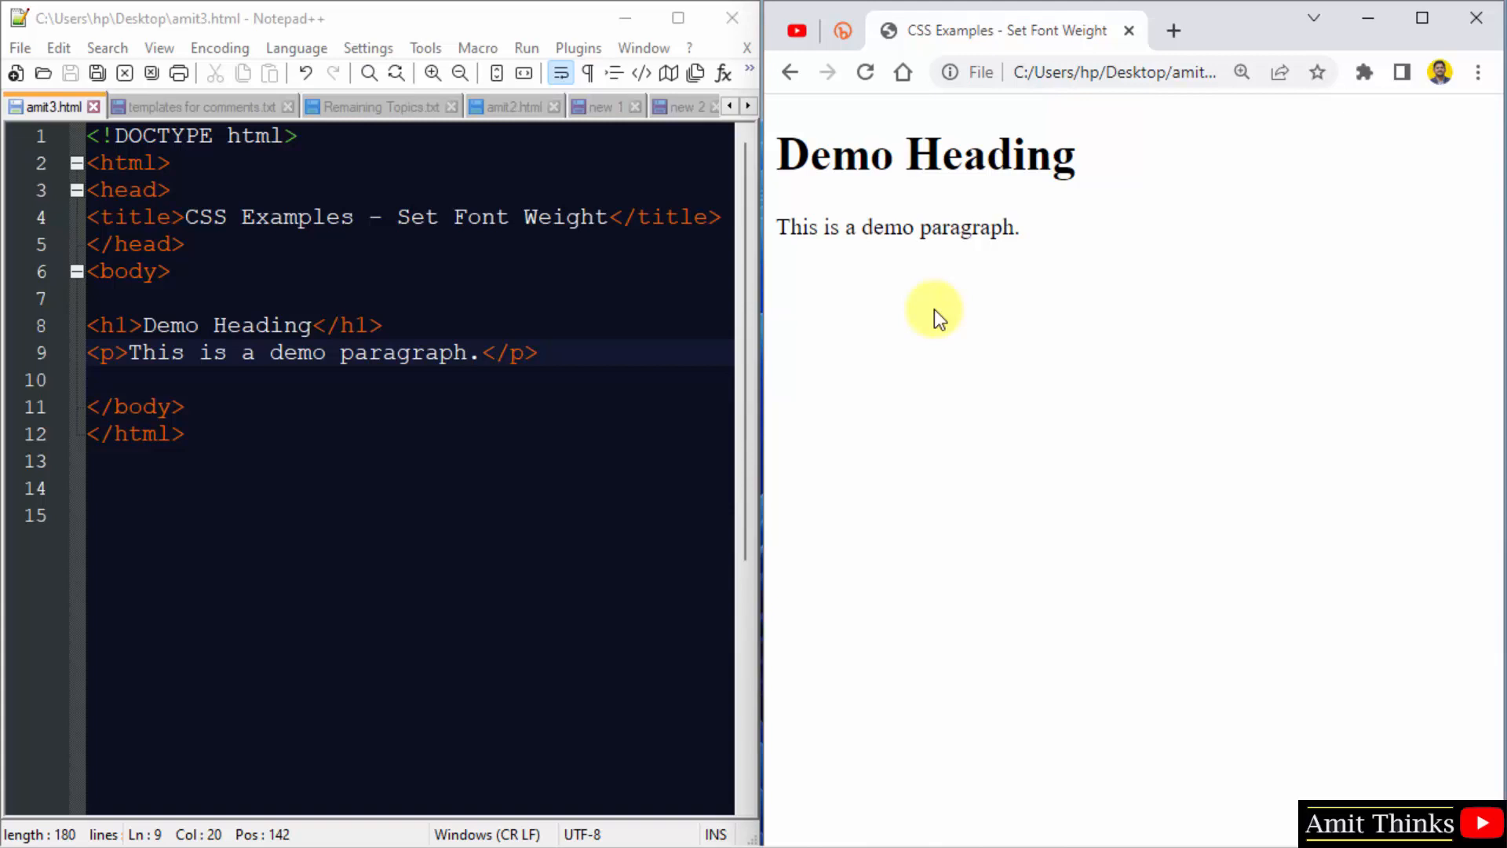
{"action": "mouse_move", "coordinate": [676, 243]}
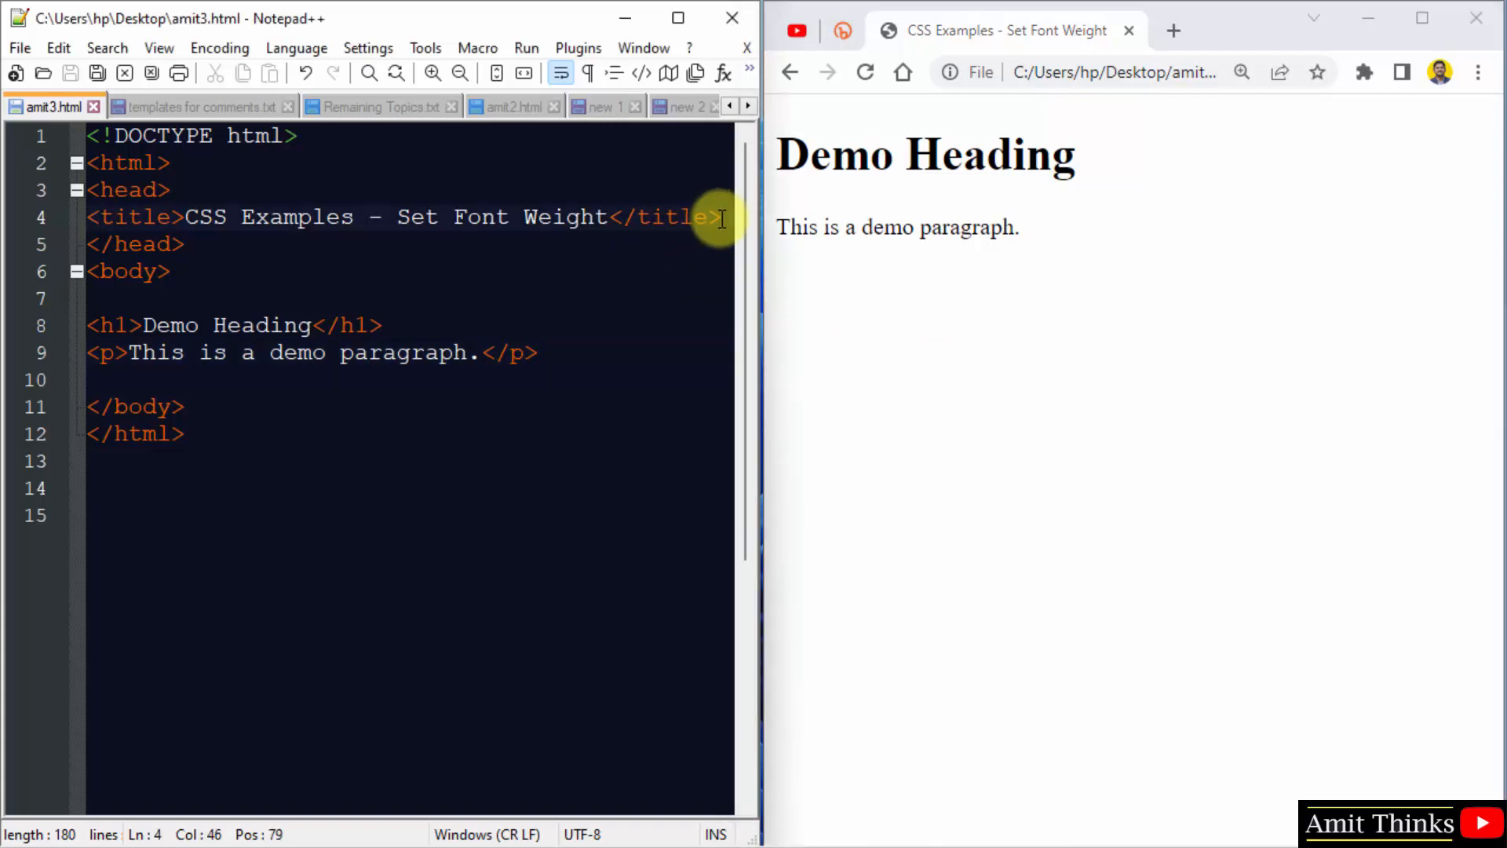
Add a <style> block in the head with p { font-weight: bold; }
{"action": "type", "text": "<style>"}
{"action": "type", "text": "</sty"}
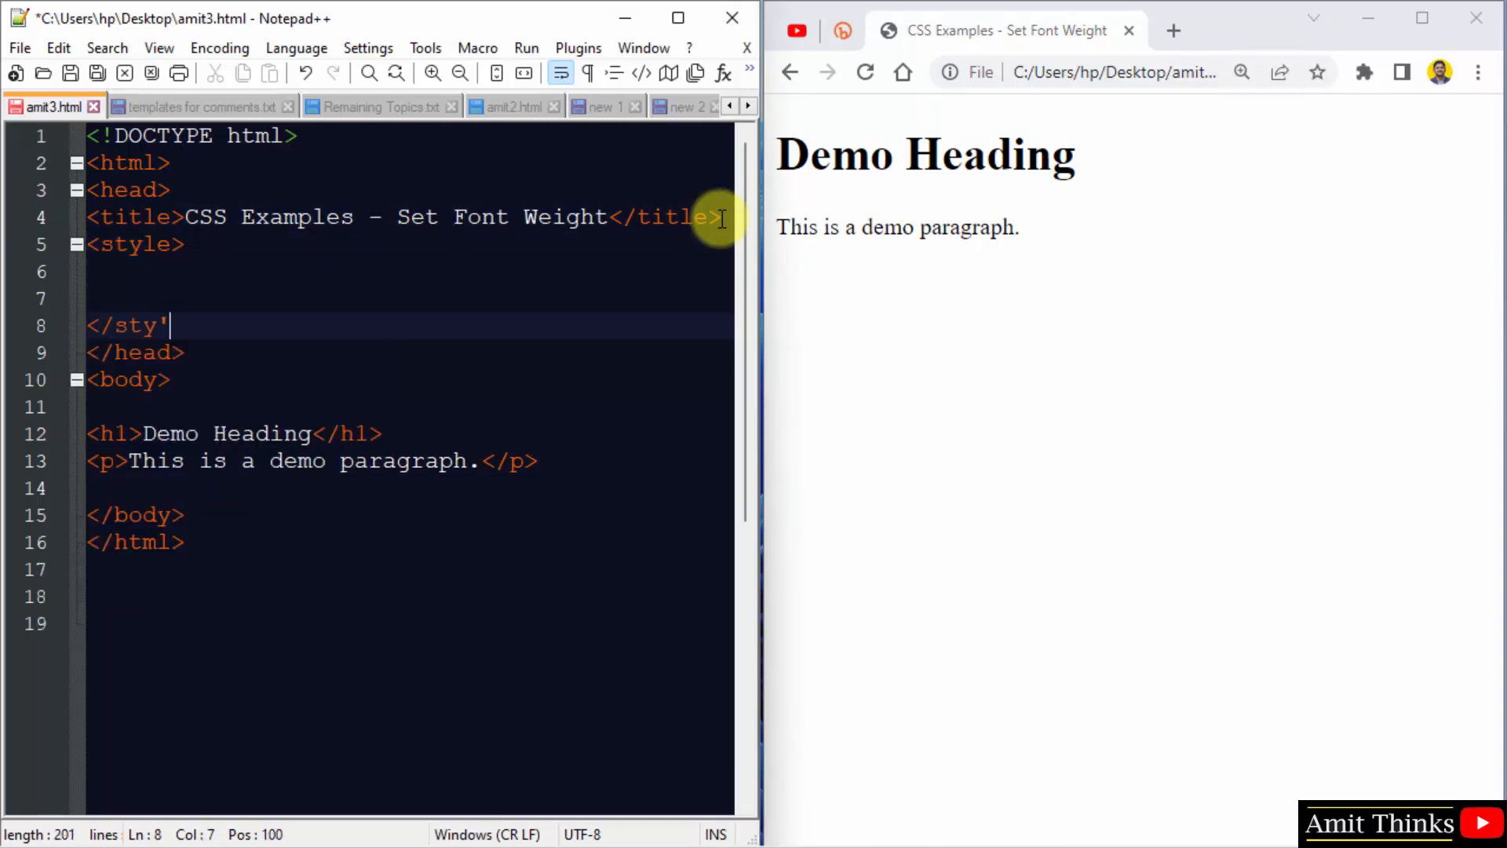
{"action": "type", "text": "le>"}
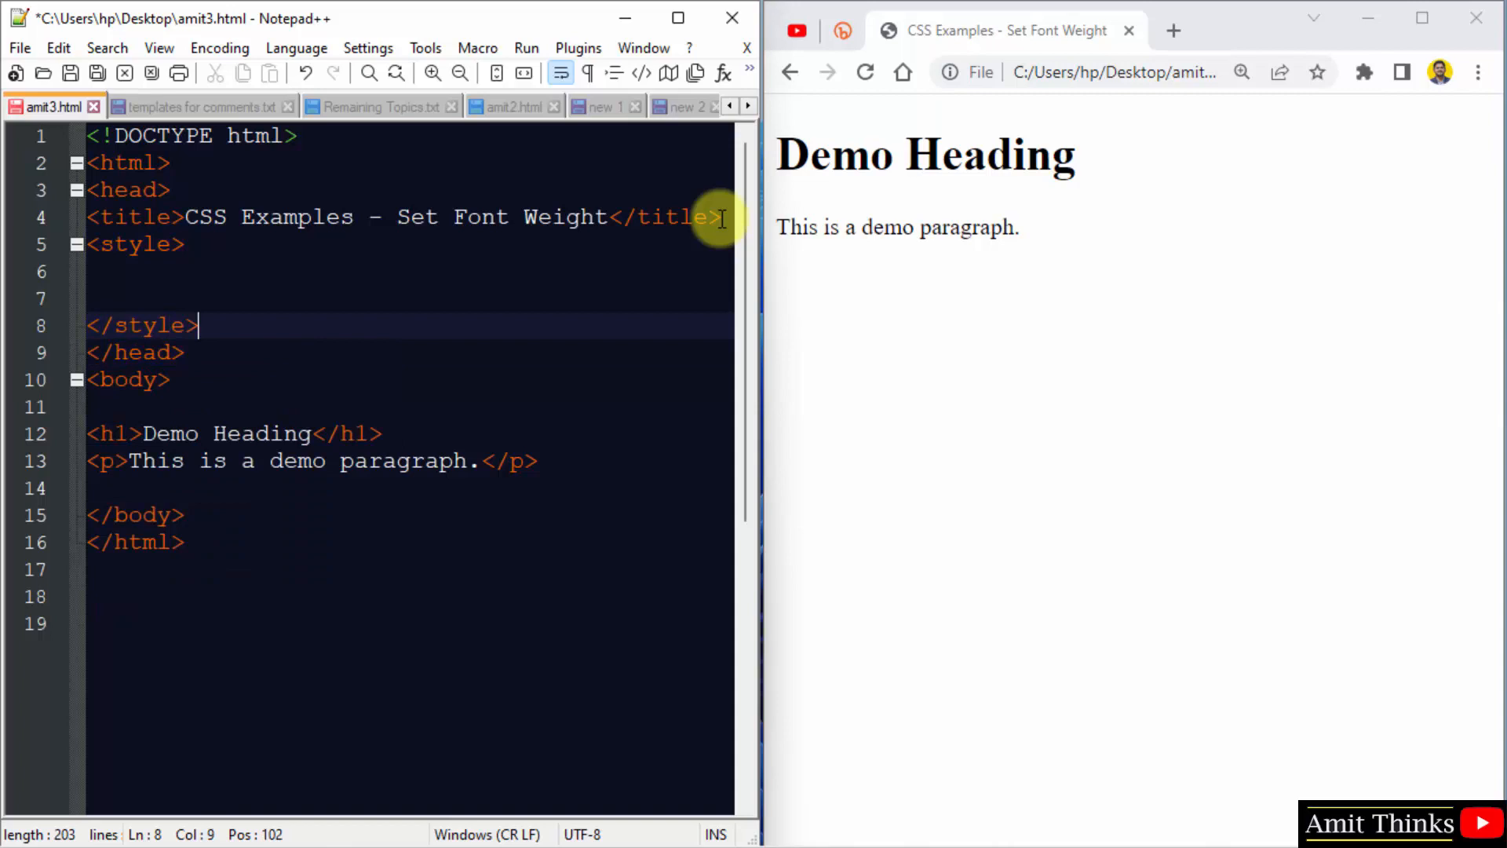
{"action": "type", "text": "p {"}
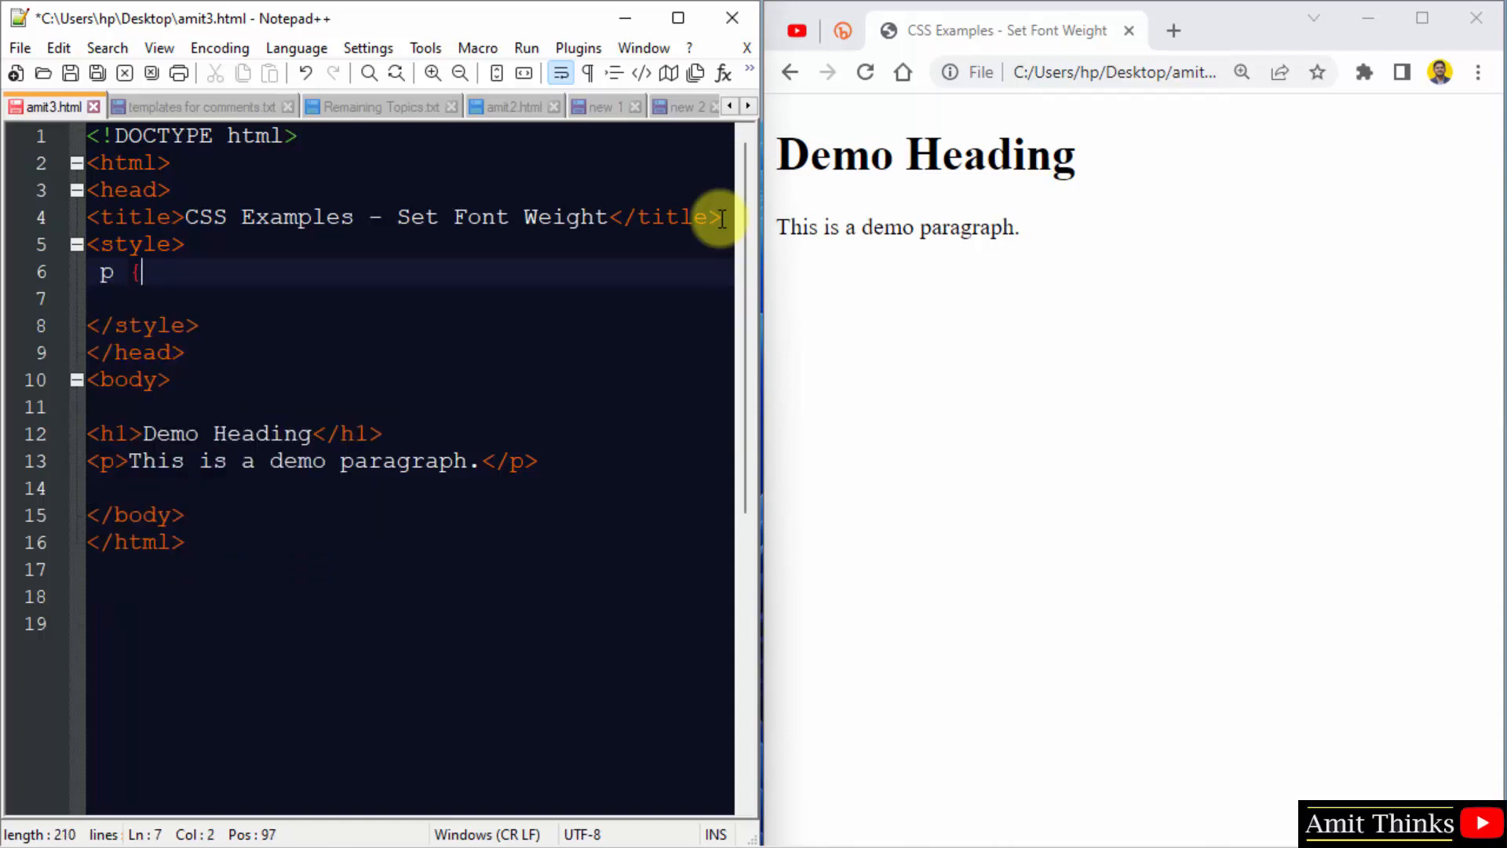
{"action": "type", "text": "}"}
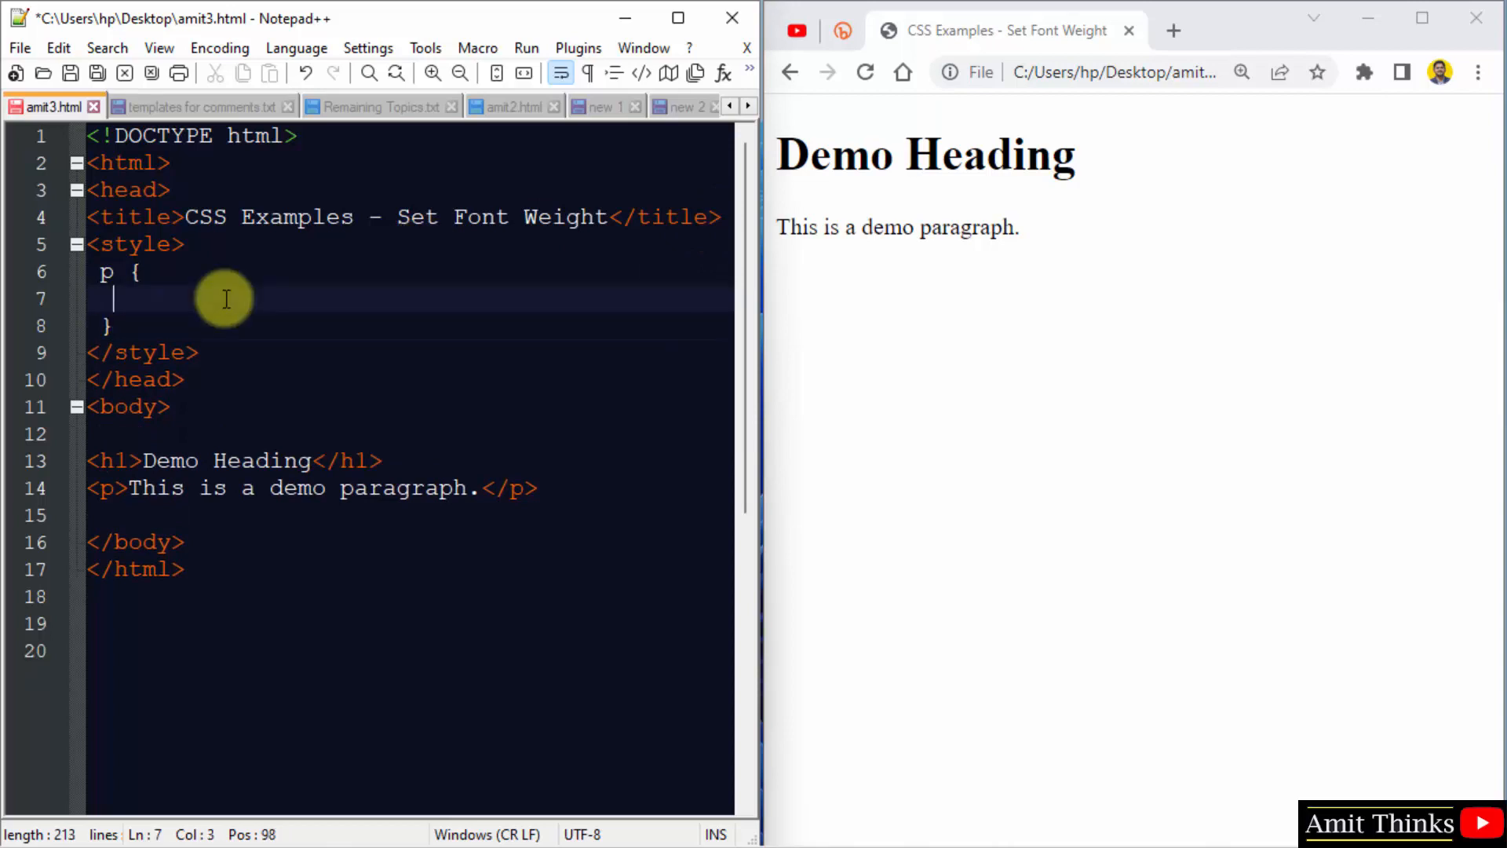
{"action": "type", "text": "font-"}
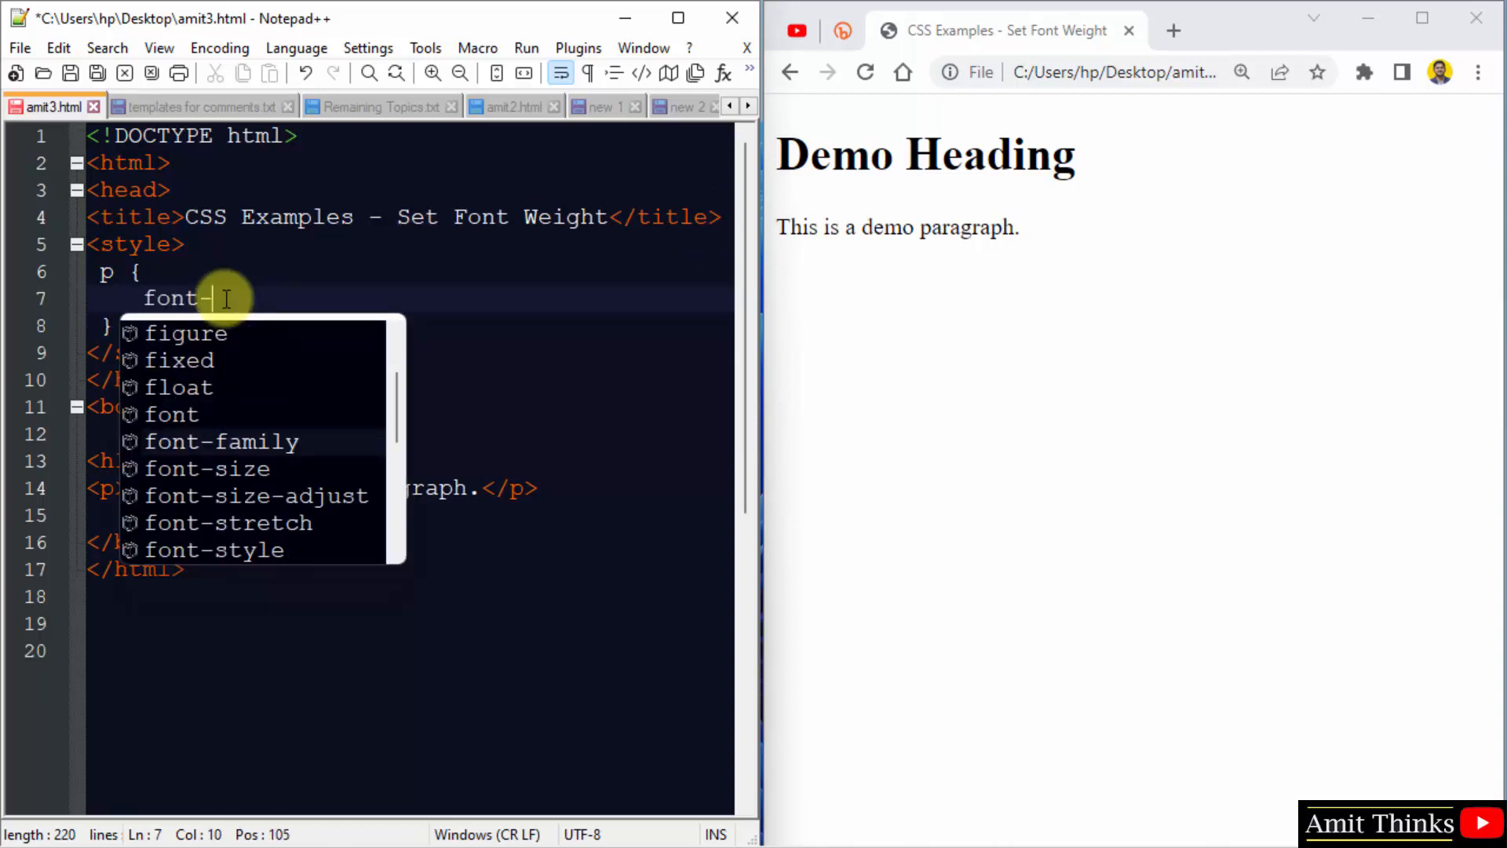
{"action": "type", "text": "wweight:"}
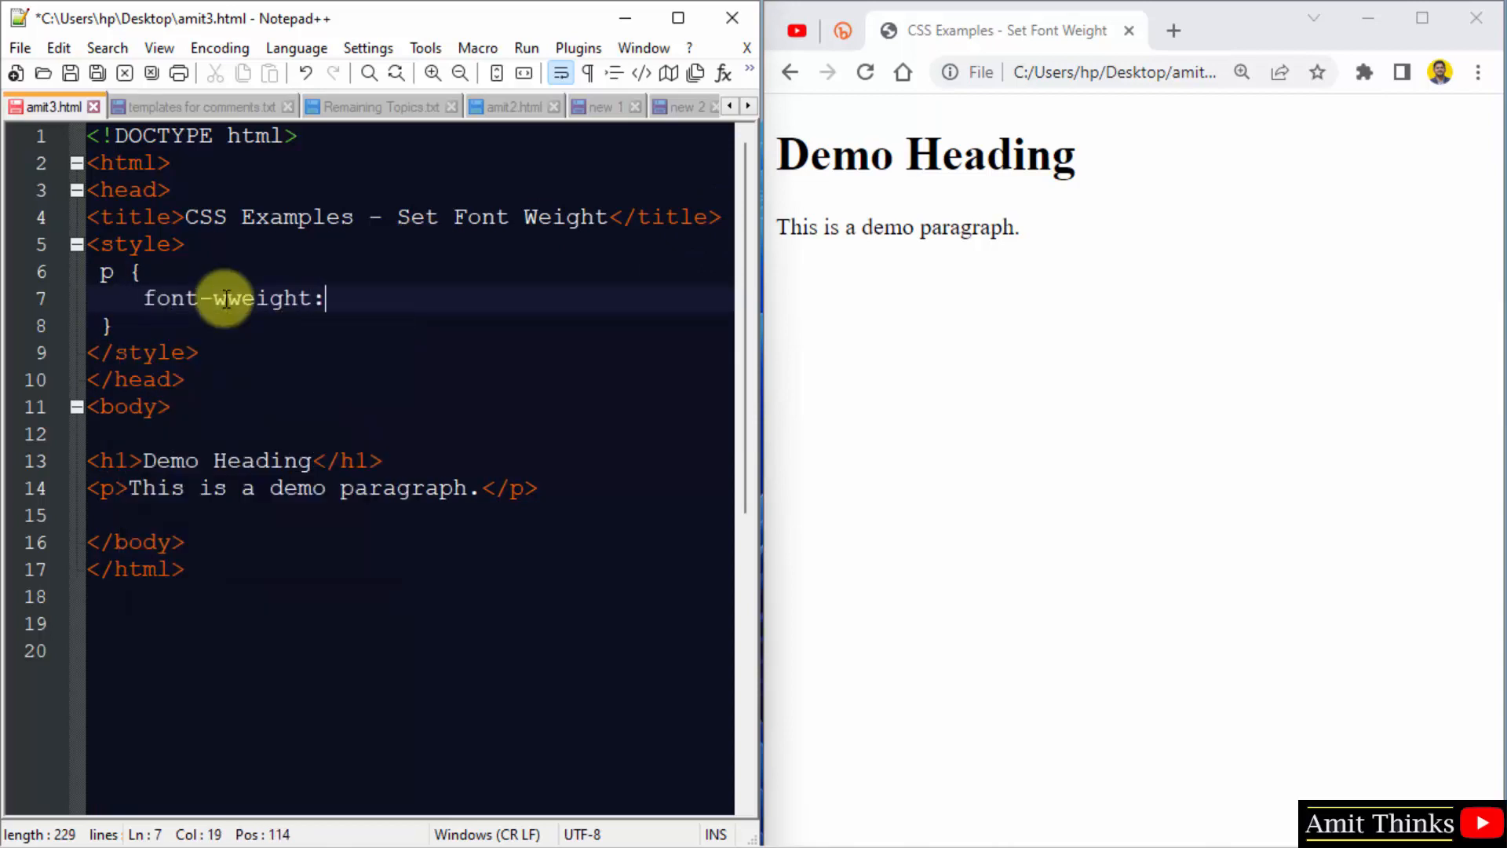
{"action": "type", "text": "bold;"}
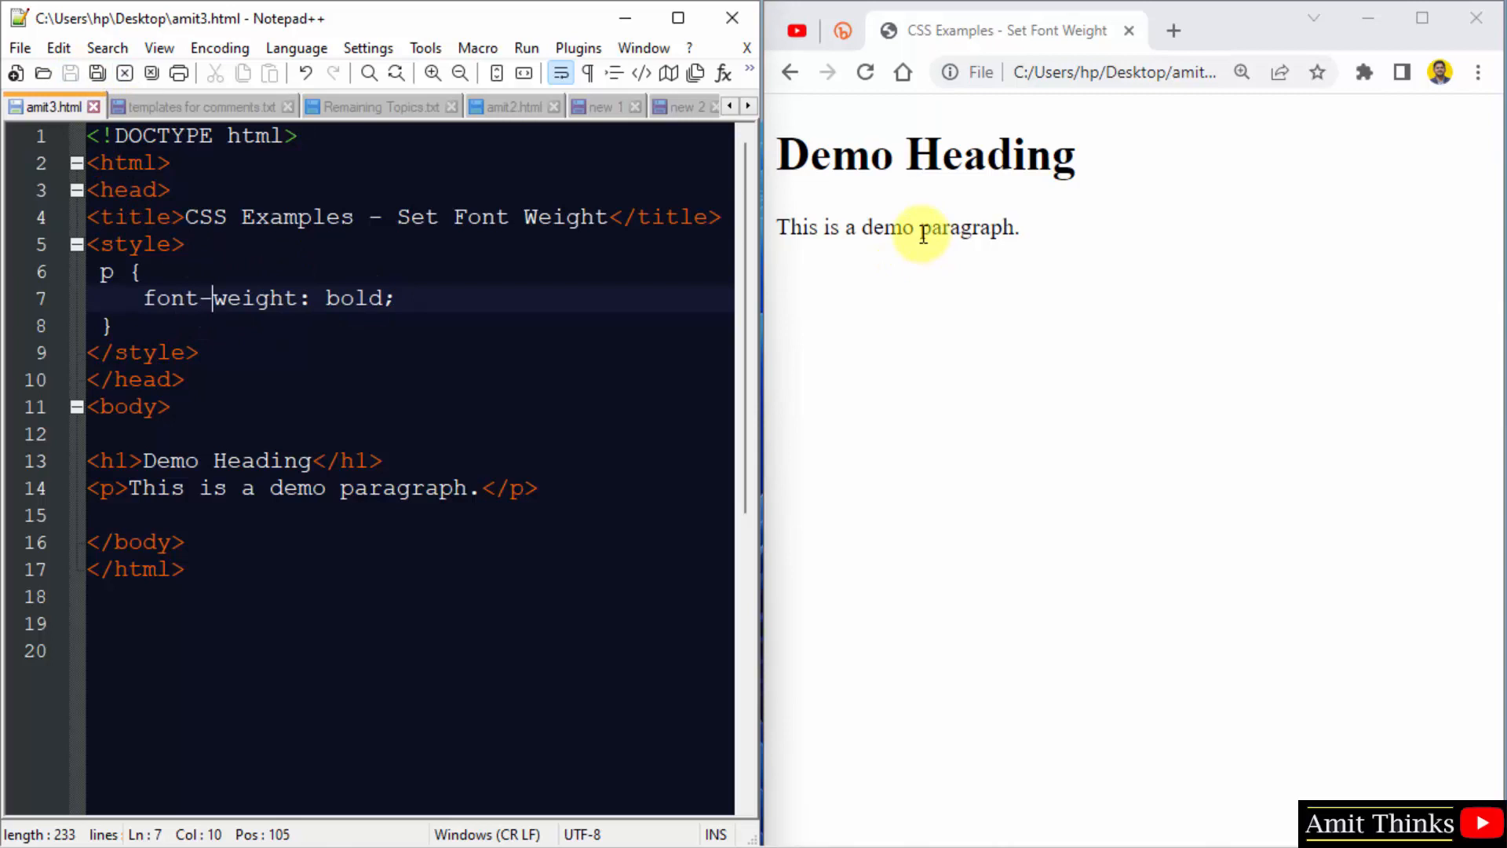
Preview the bold paragraph in Chrome, then change the weight to lighter
{"action": "left_click", "coordinate": [864, 72]}
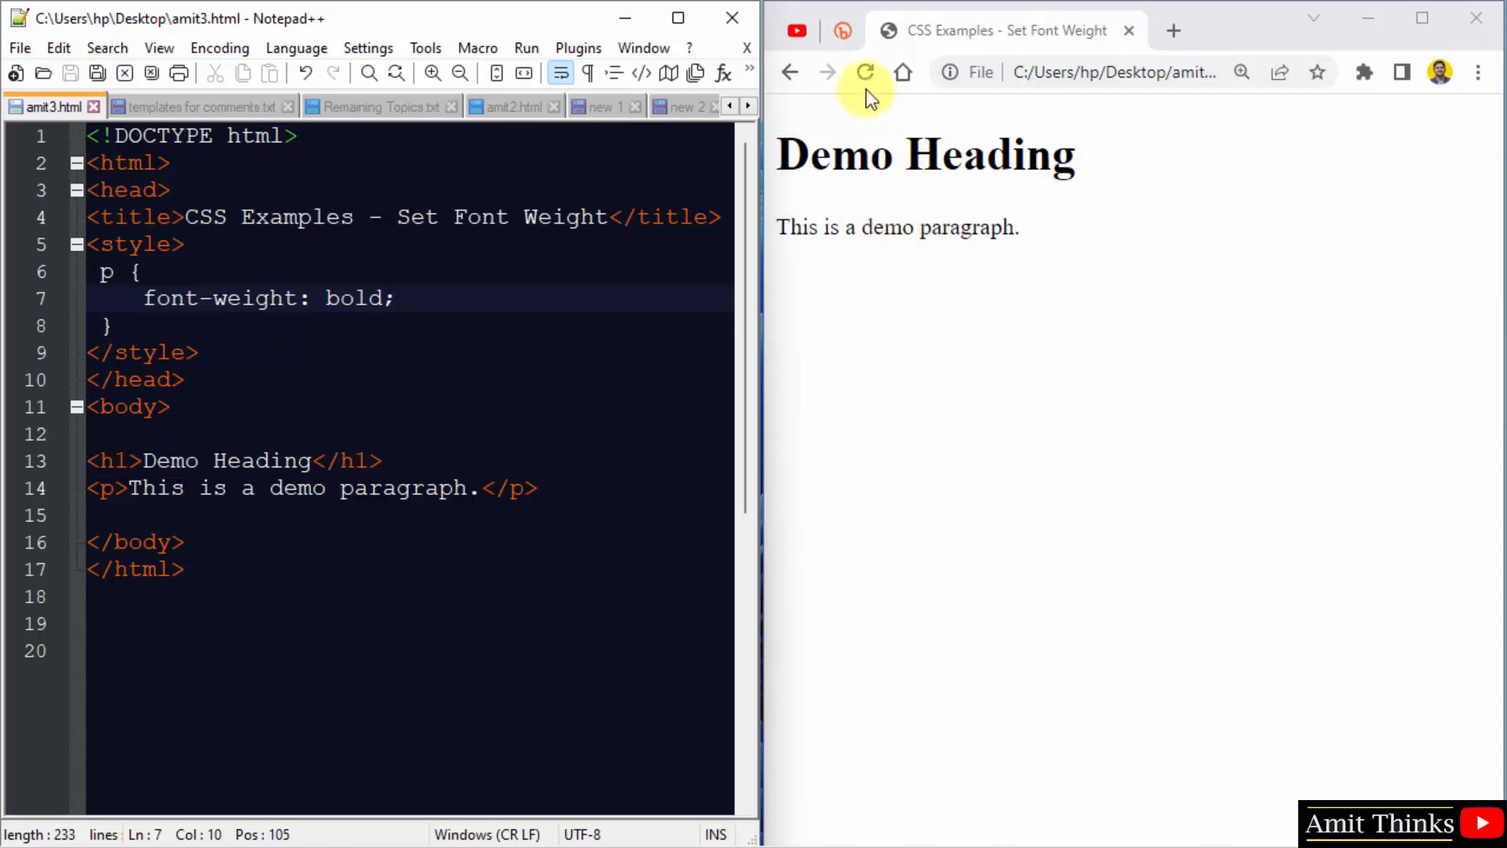
{"action": "left_click", "coordinate": [864, 72]}
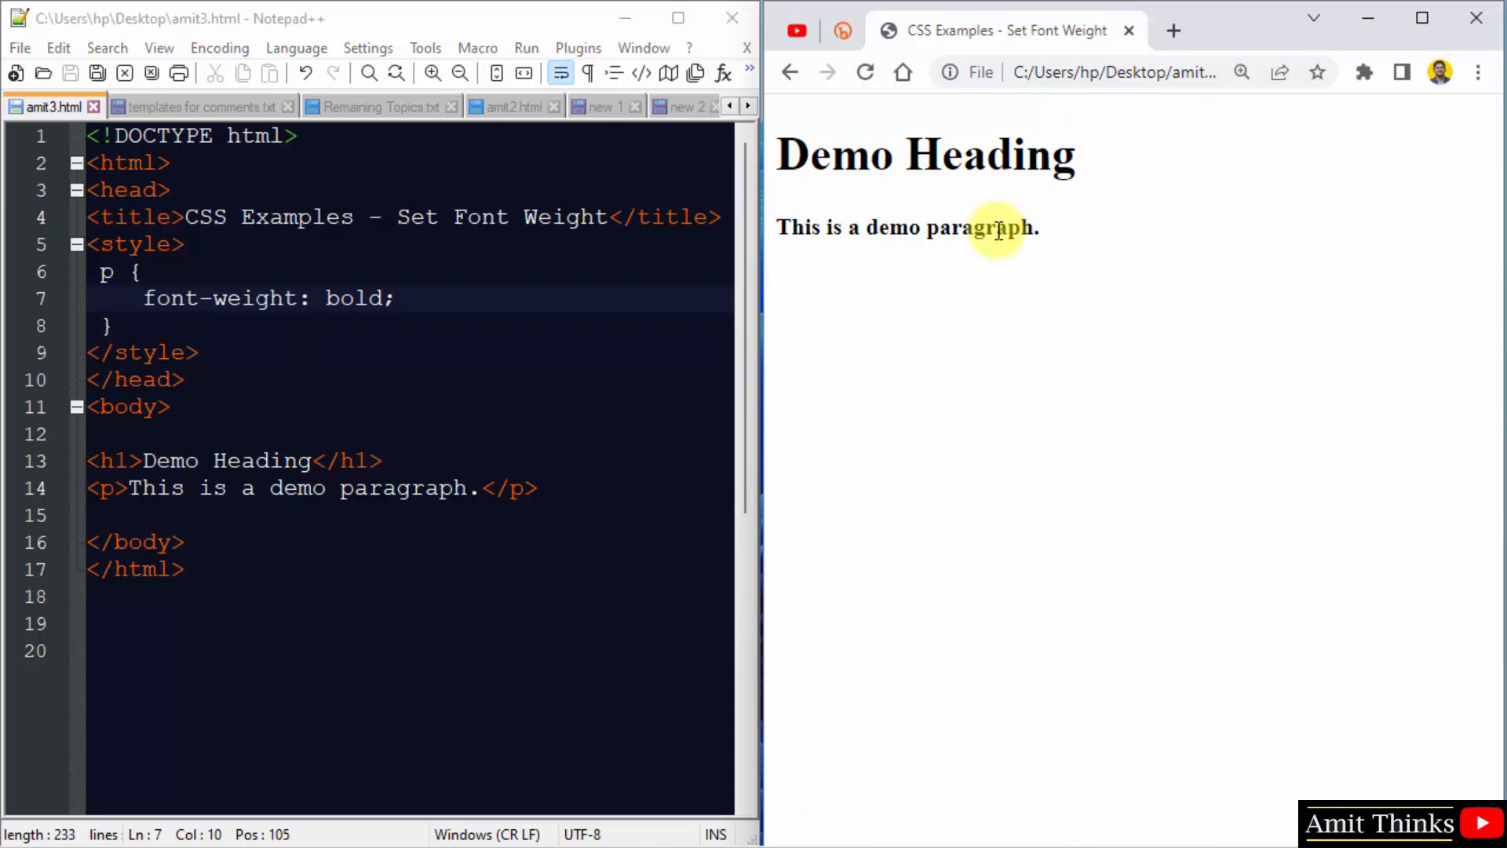
{"action": "type", "text": "lighter"}
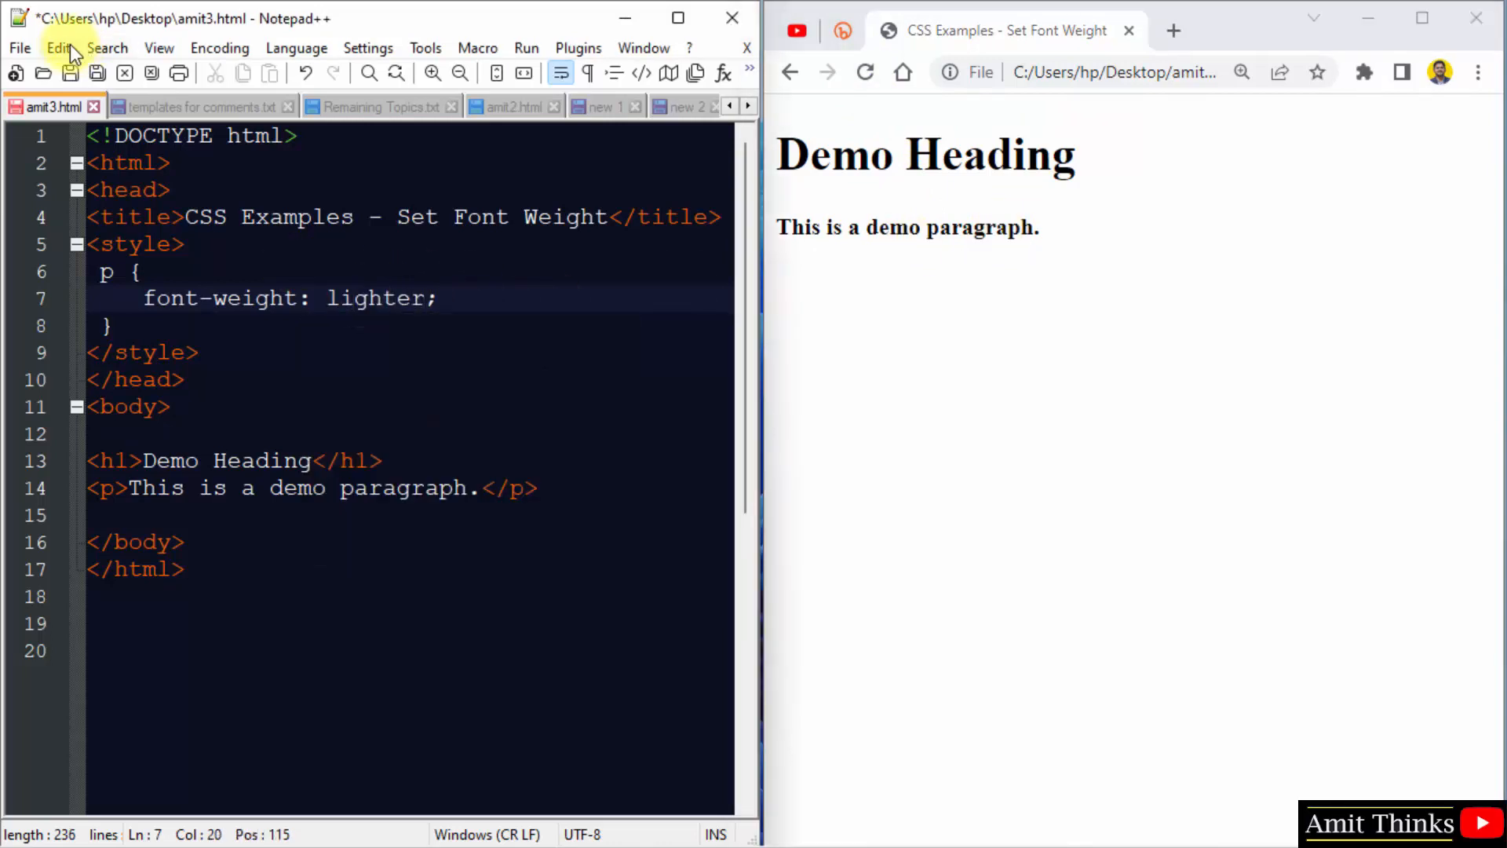
Save and preview the lighter paragraph, then delete the lighter value
{"action": "left_click", "coordinate": [864, 72]}
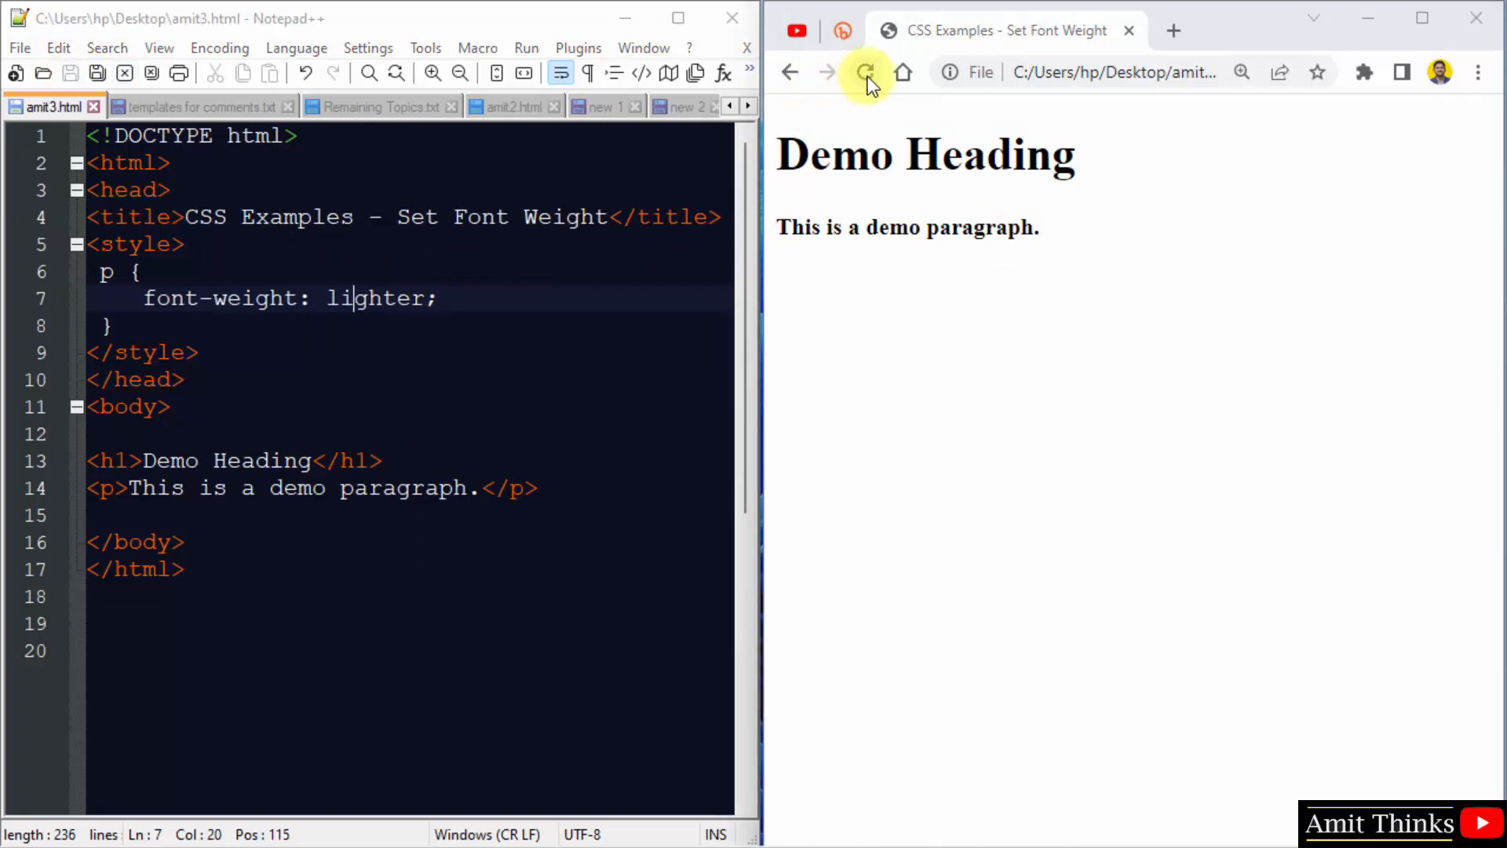
{"action": "left_click", "coordinate": [864, 73]}
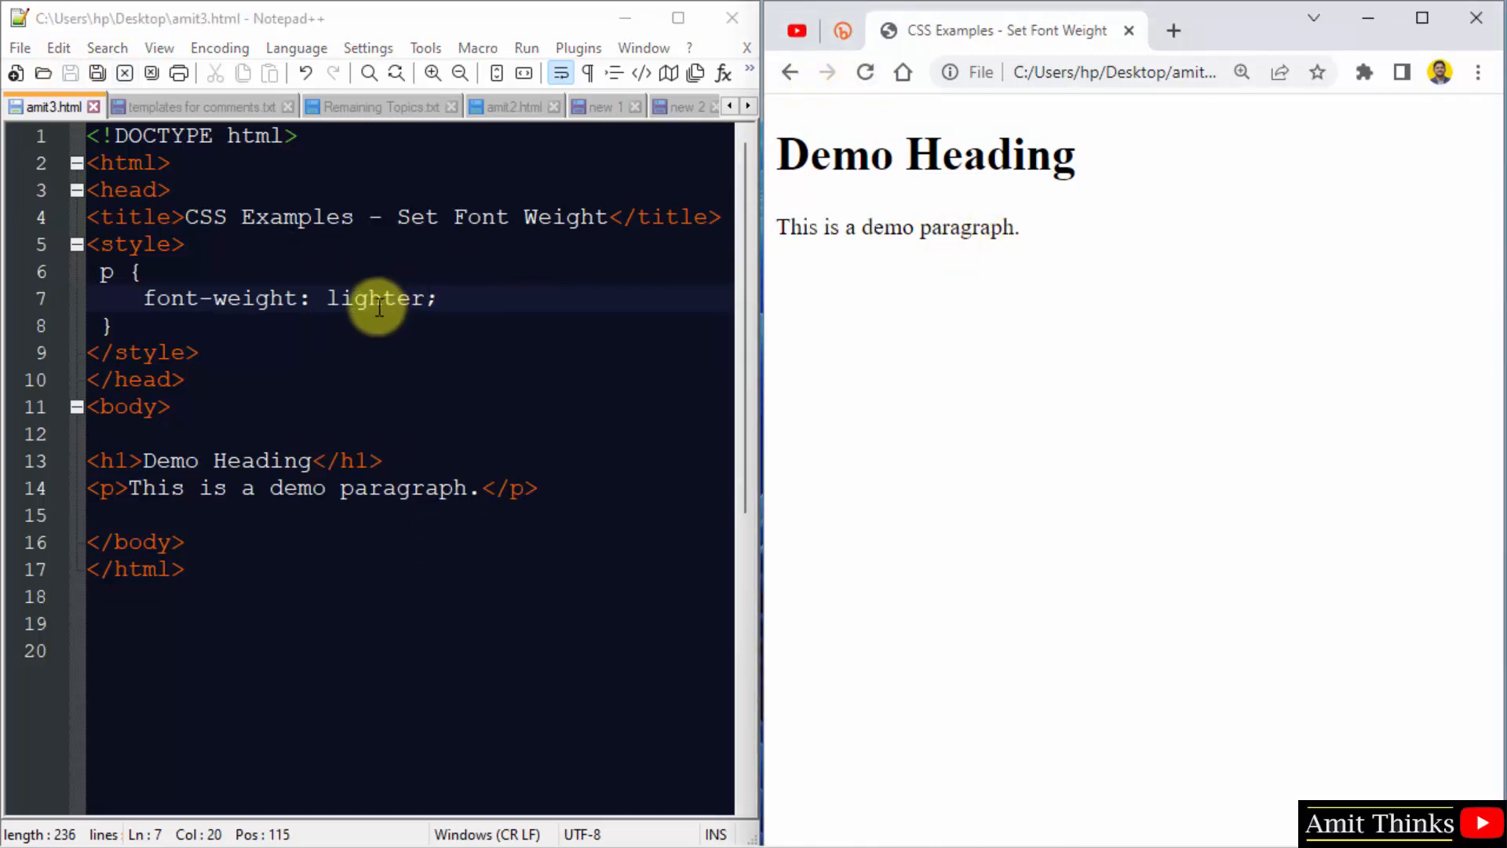
{"action": "double_click", "coordinate": [375, 299]}
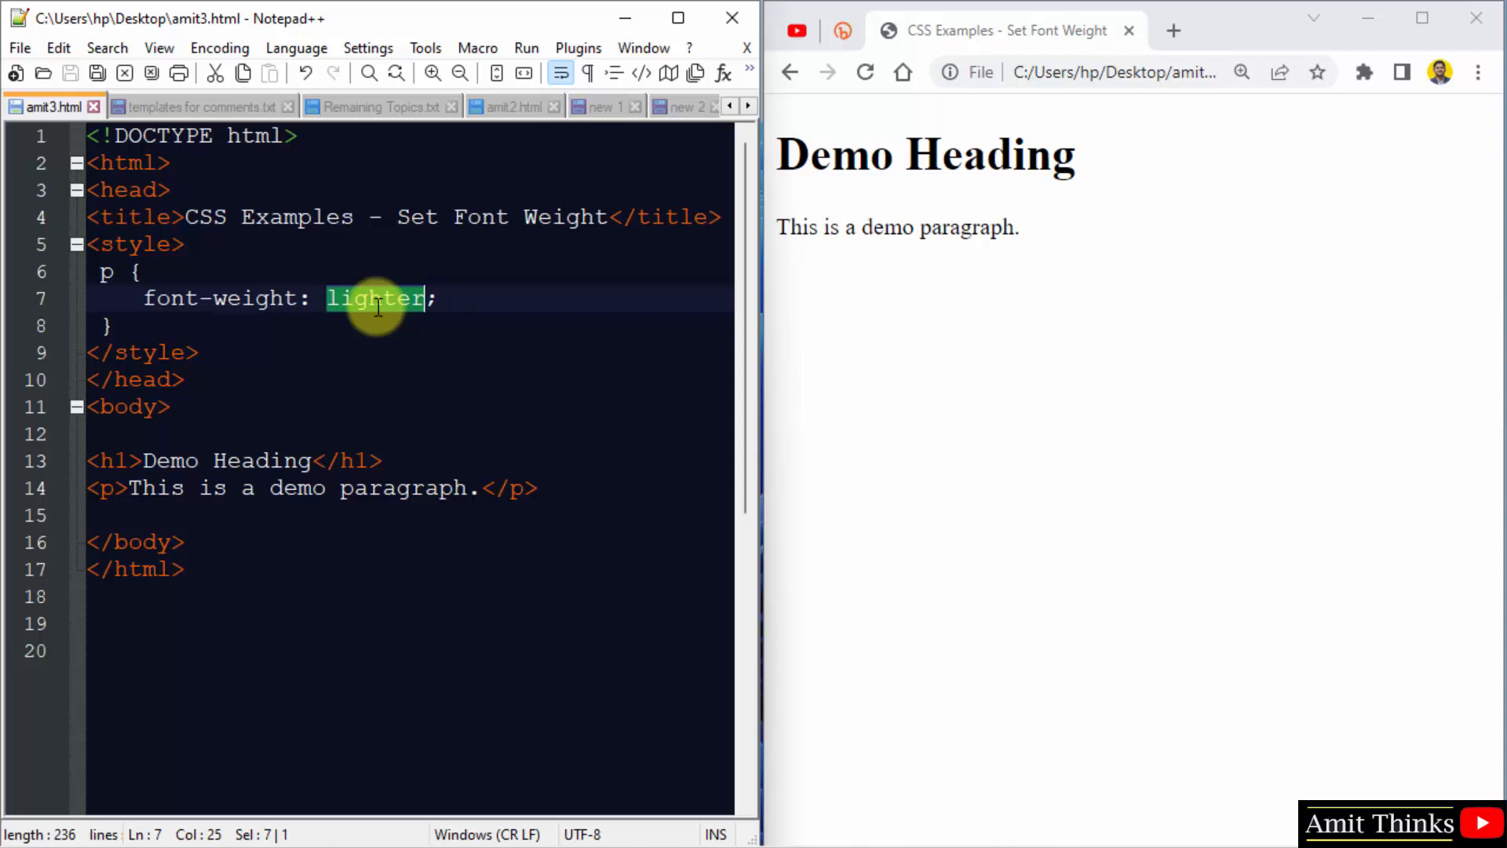
{"action": "key", "text": "Delete"}
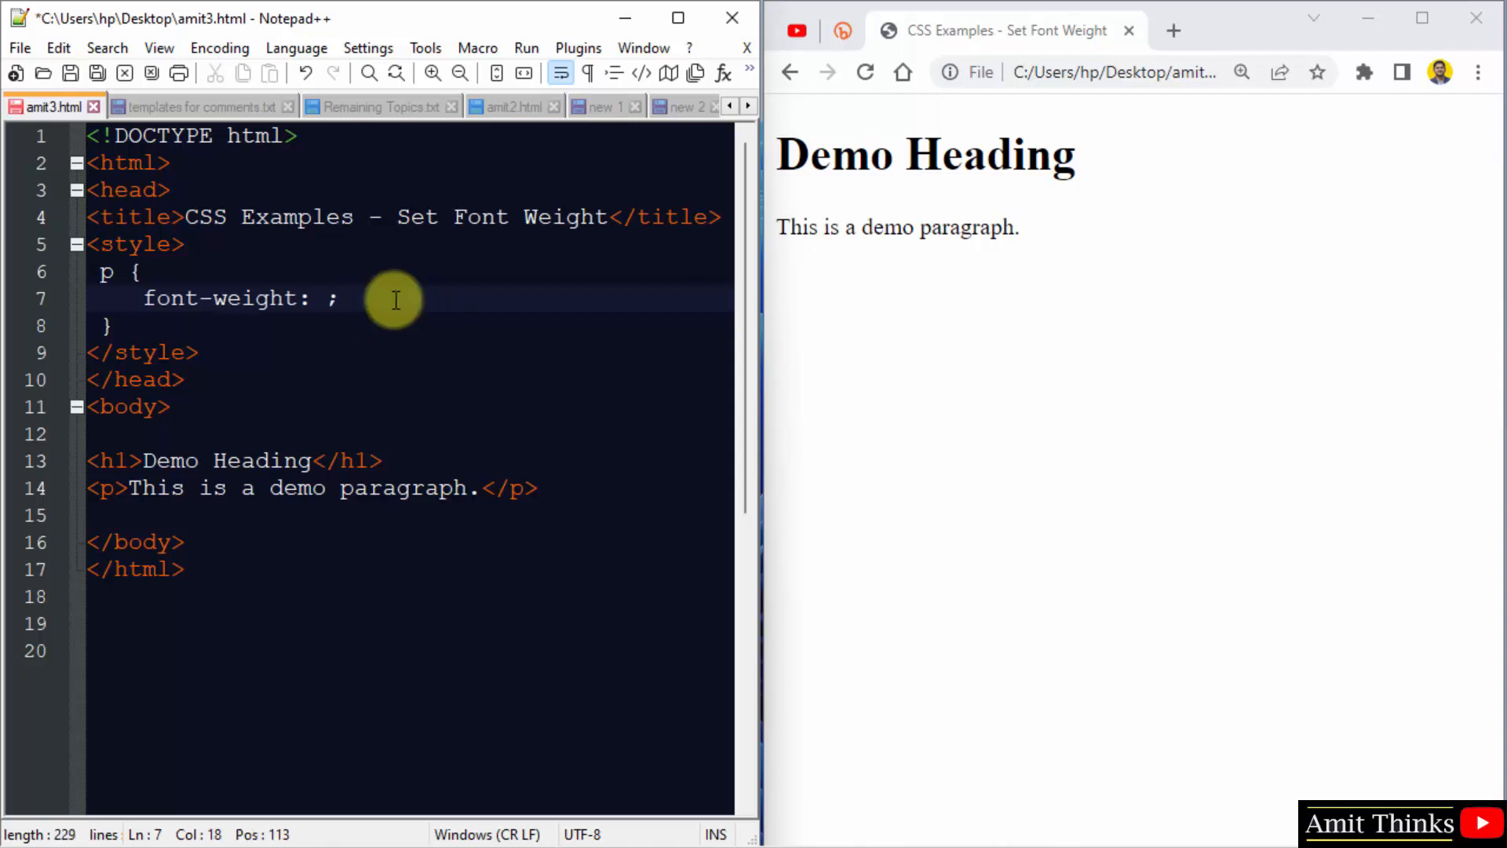
Try font weights 800 and 600 in Chrome, then set the value to normal
{"action": "type", "text": "800"}
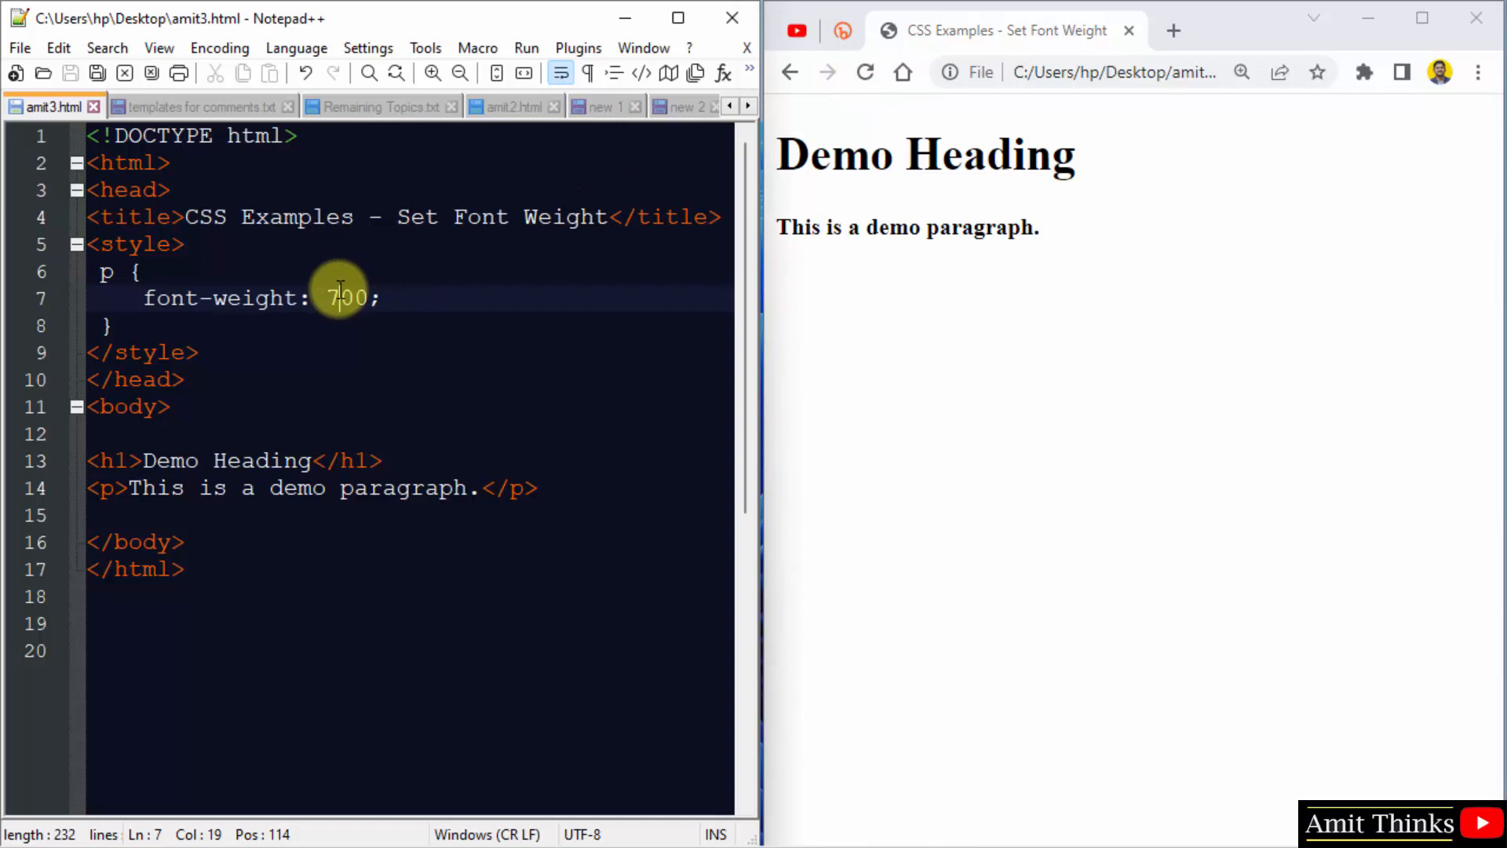
{"action": "type", "text": "600"}
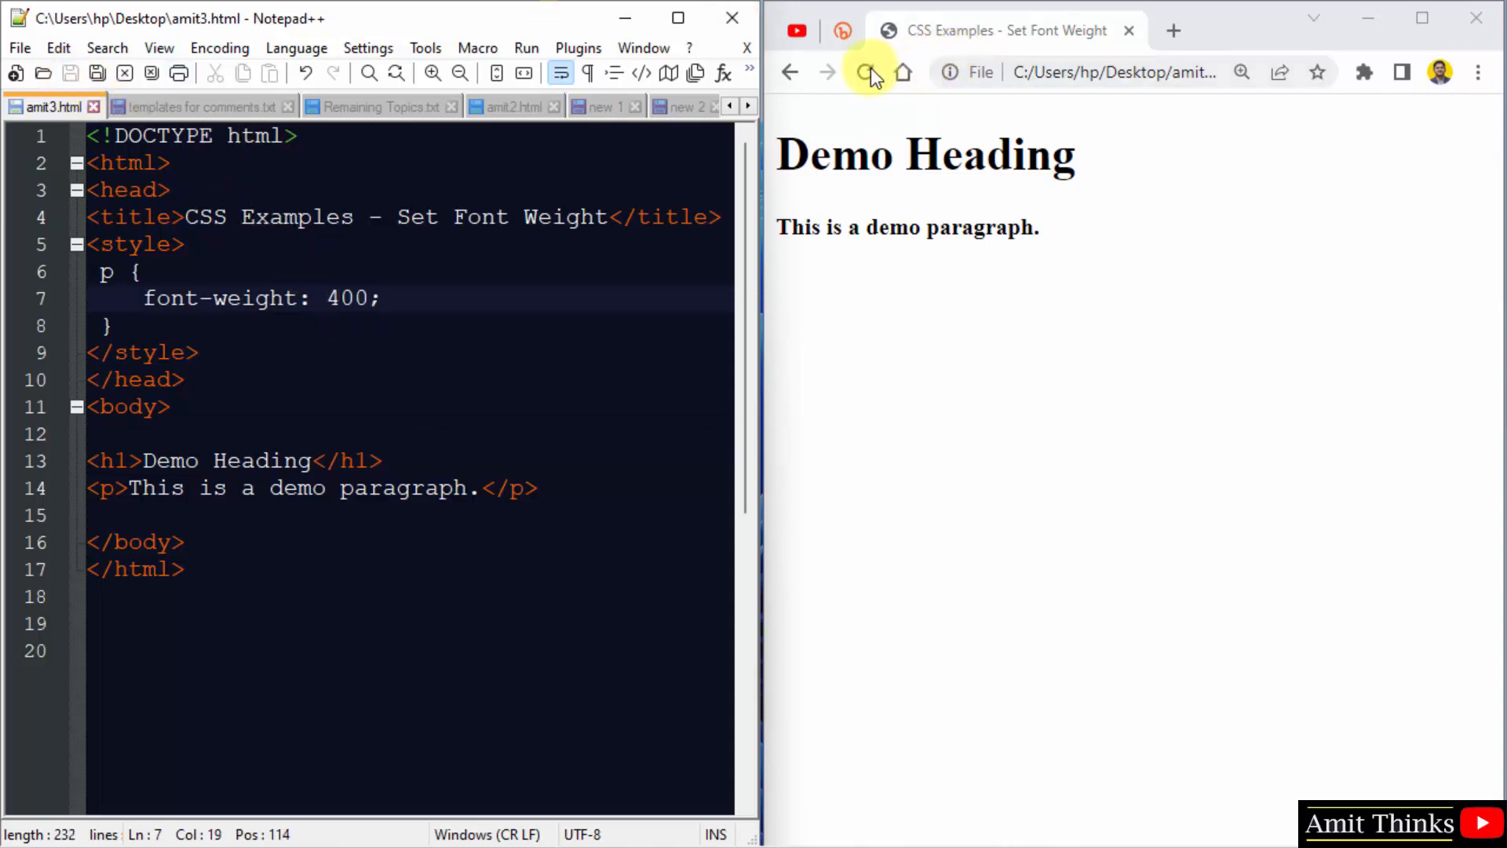
{"action": "left_click", "coordinate": [865, 72]}
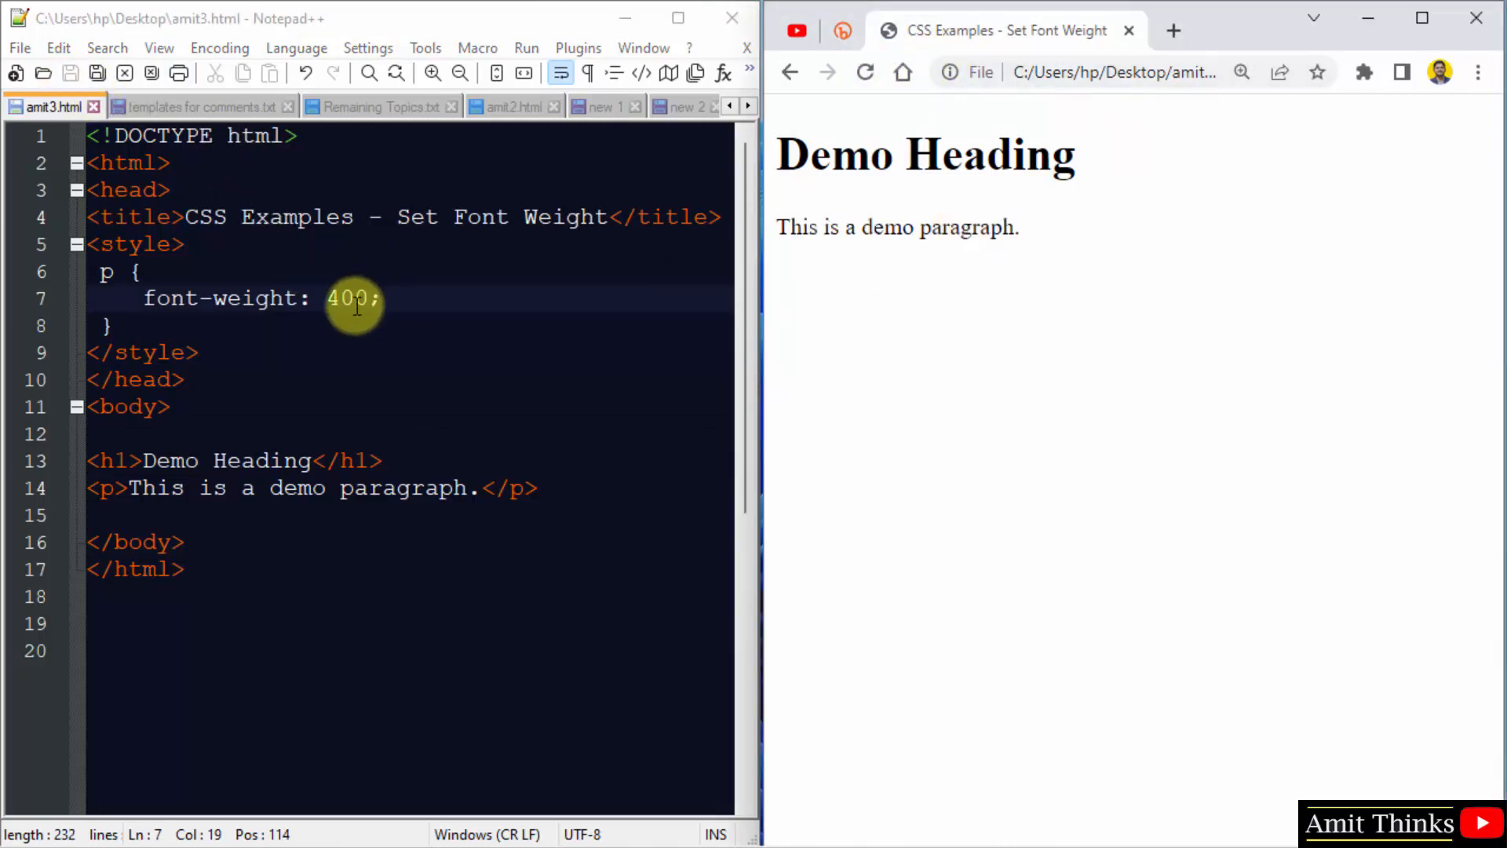
{"action": "type", "text": "normal"}
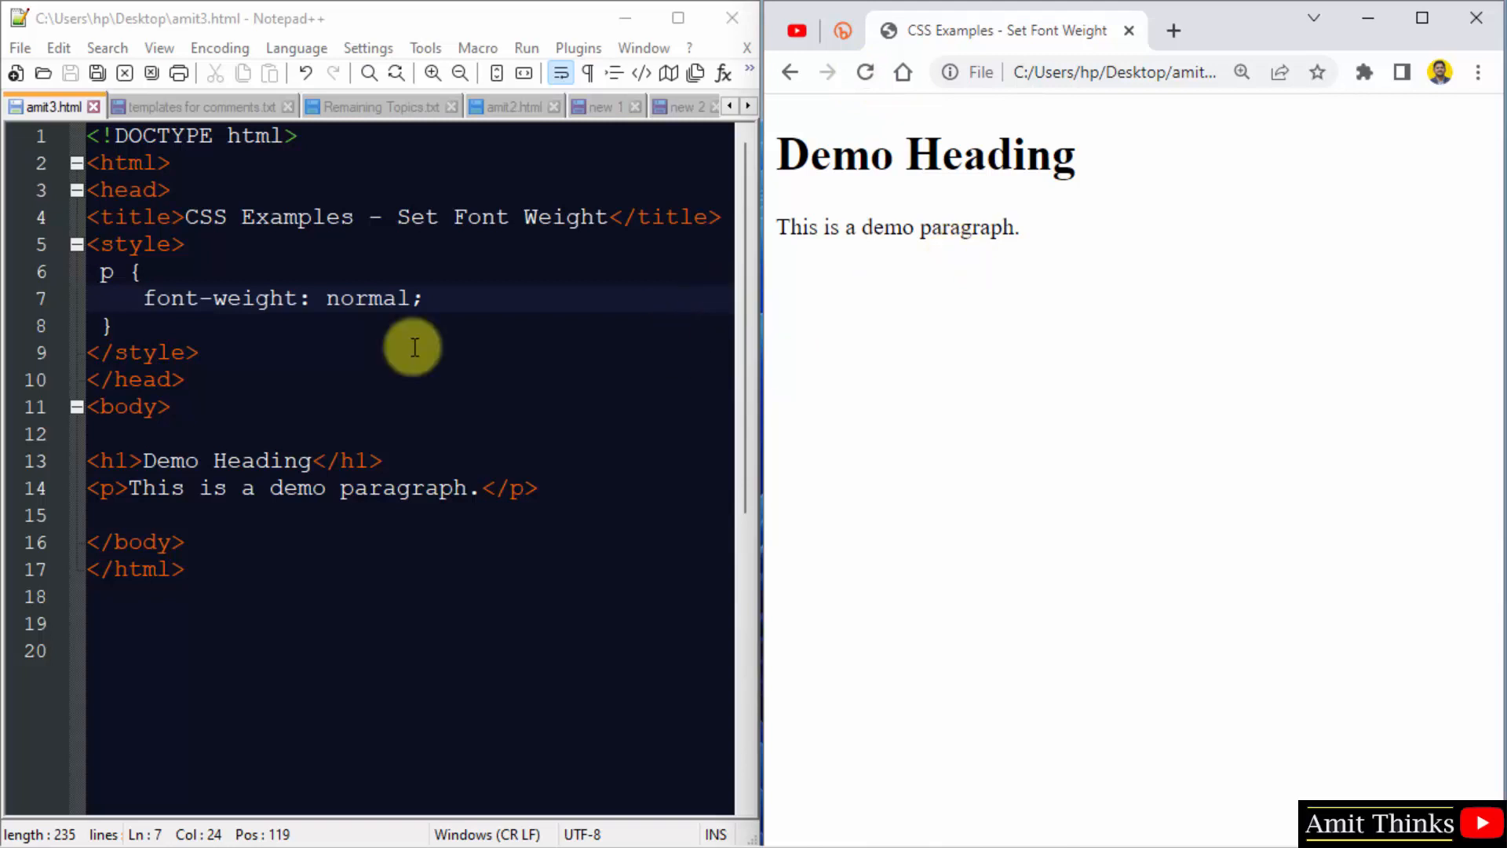
Change the paragraph's font weight to bolder and preview it
{"action": "type", "text": "bold"}
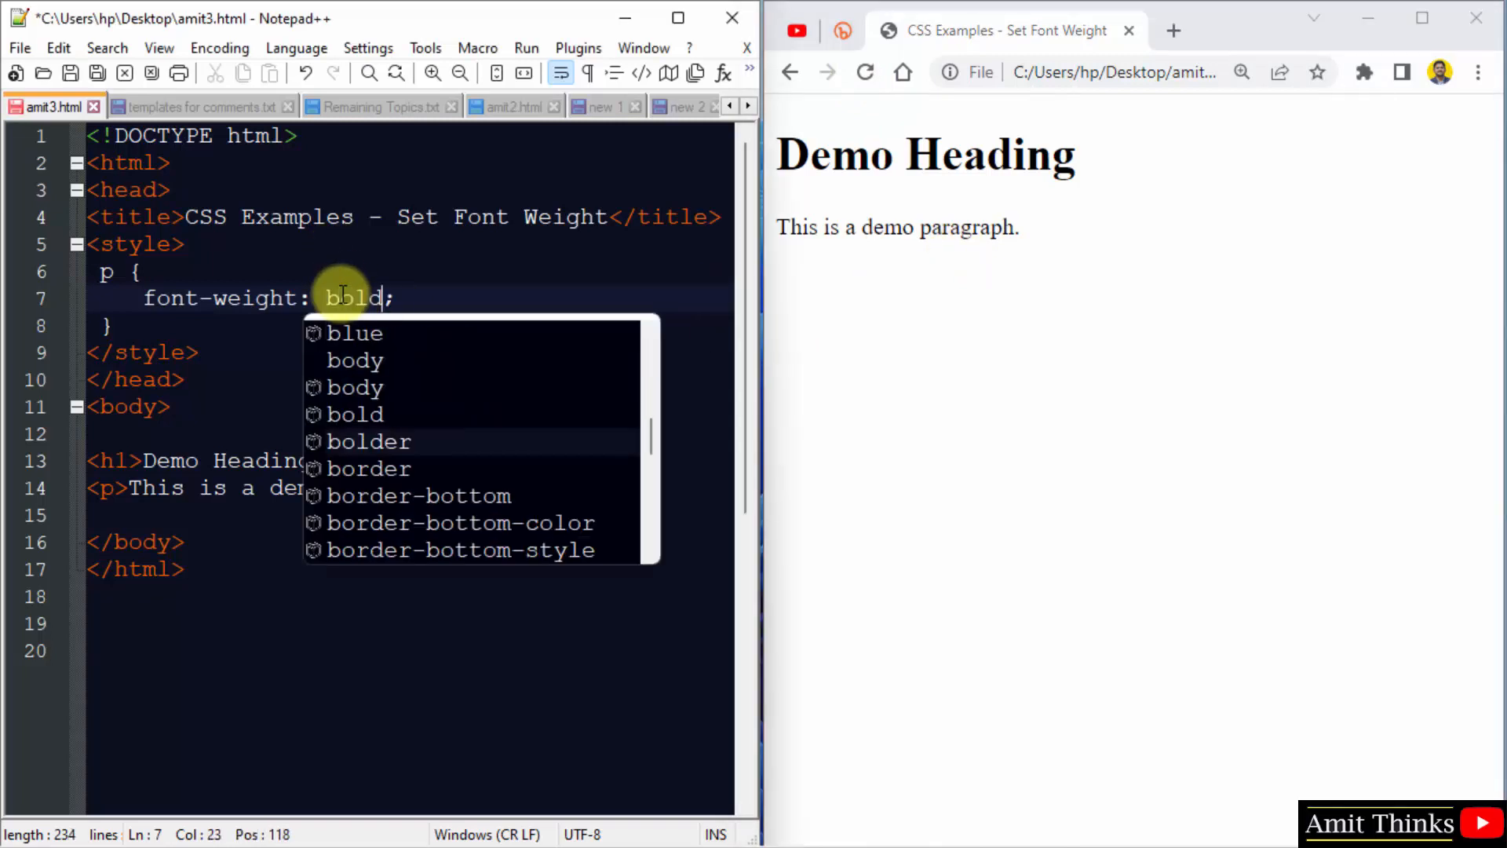
{"action": "type", "text": "er"}
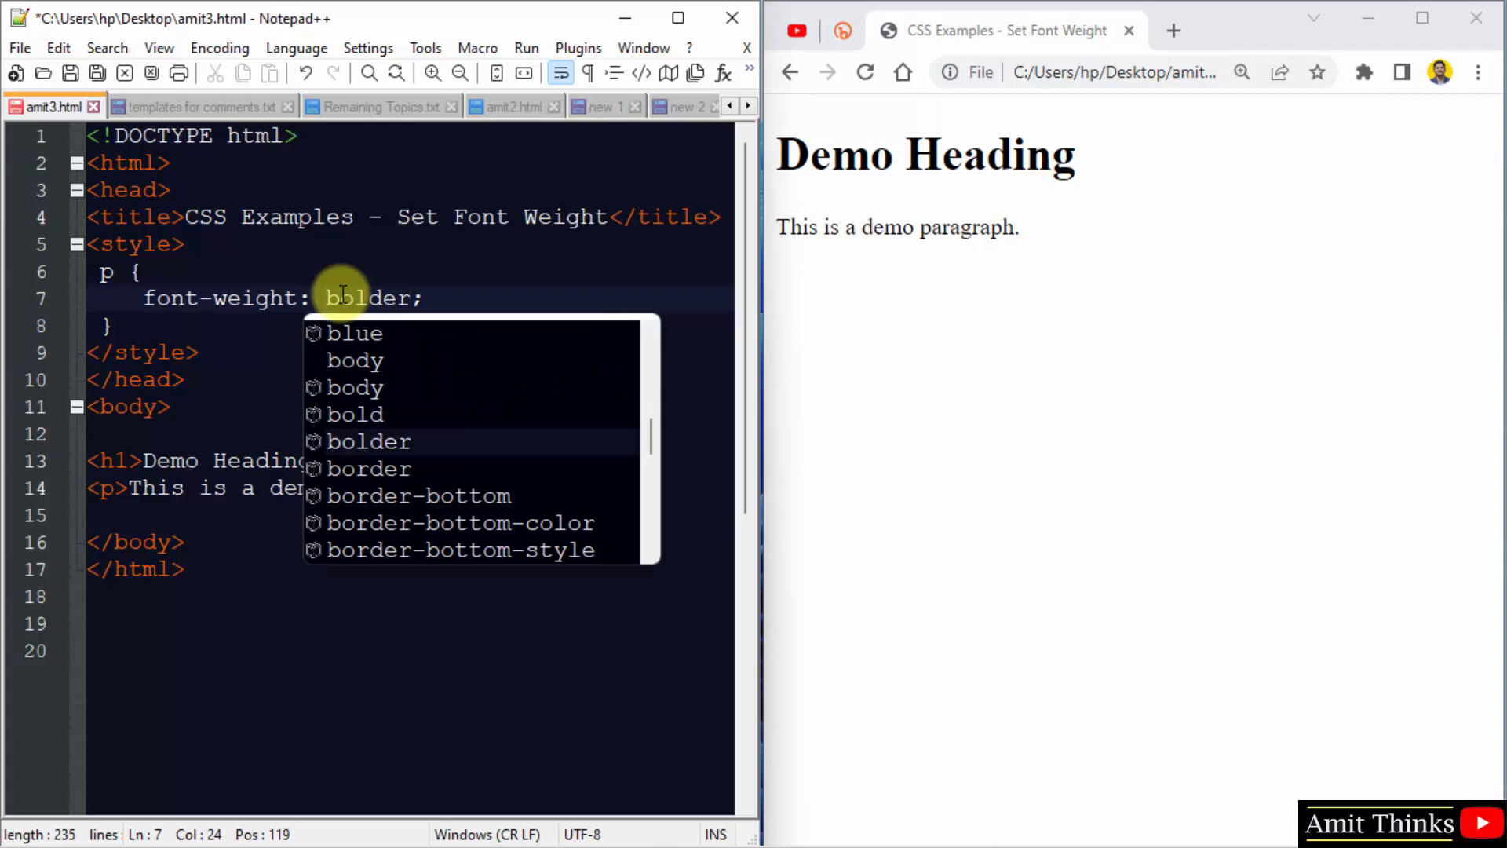
{"action": "left_click", "coordinate": [69, 72]}
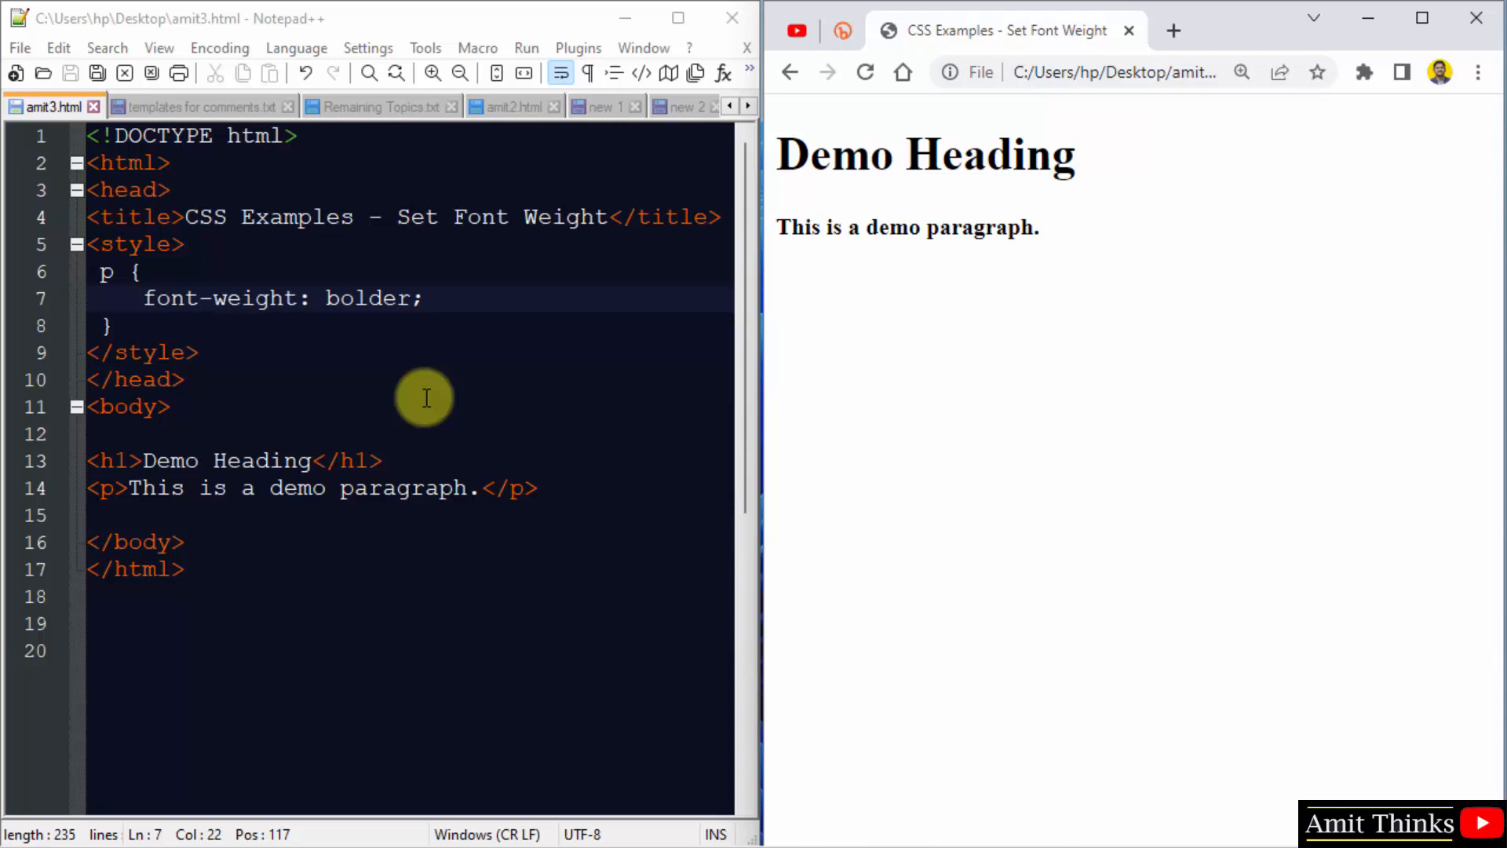
Replace bolder with normal and reload to confirm regular text
{"action": "double_click", "coordinate": [366, 298]}
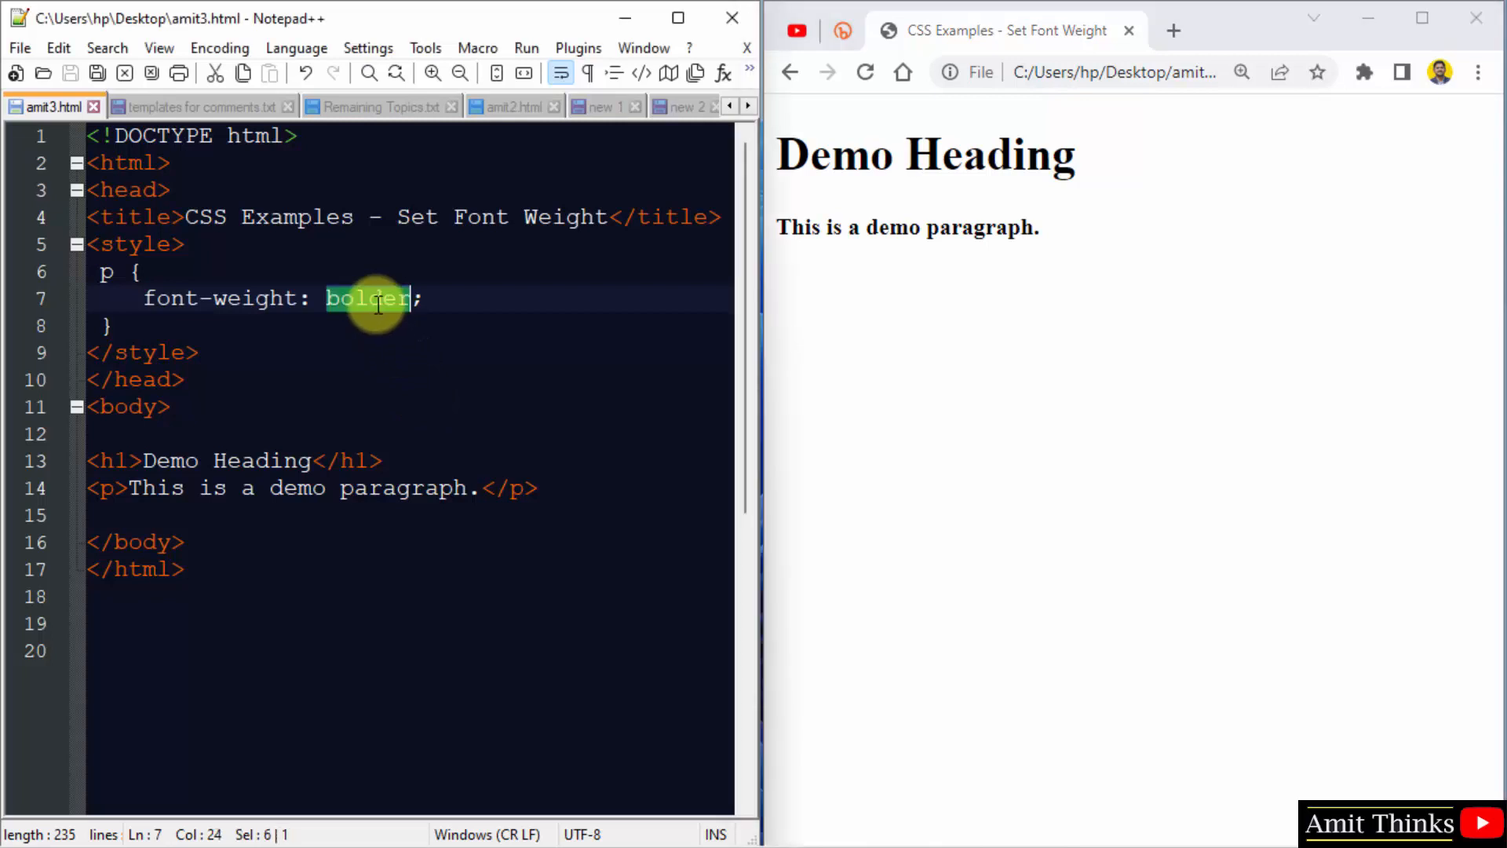
{"action": "type", "text": "normal"}
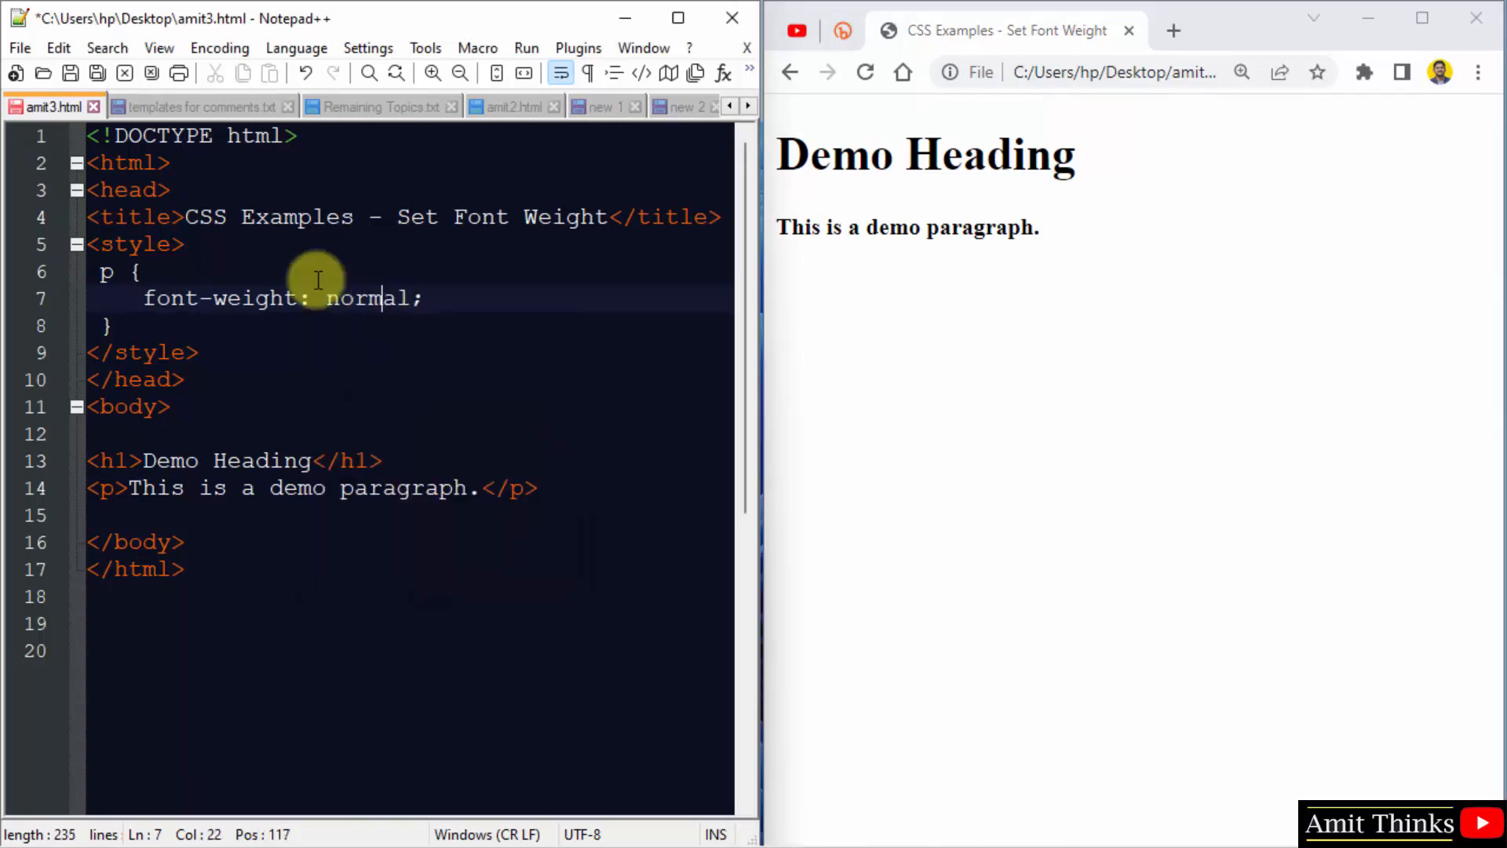
{"action": "left_click", "coordinate": [864, 72]}
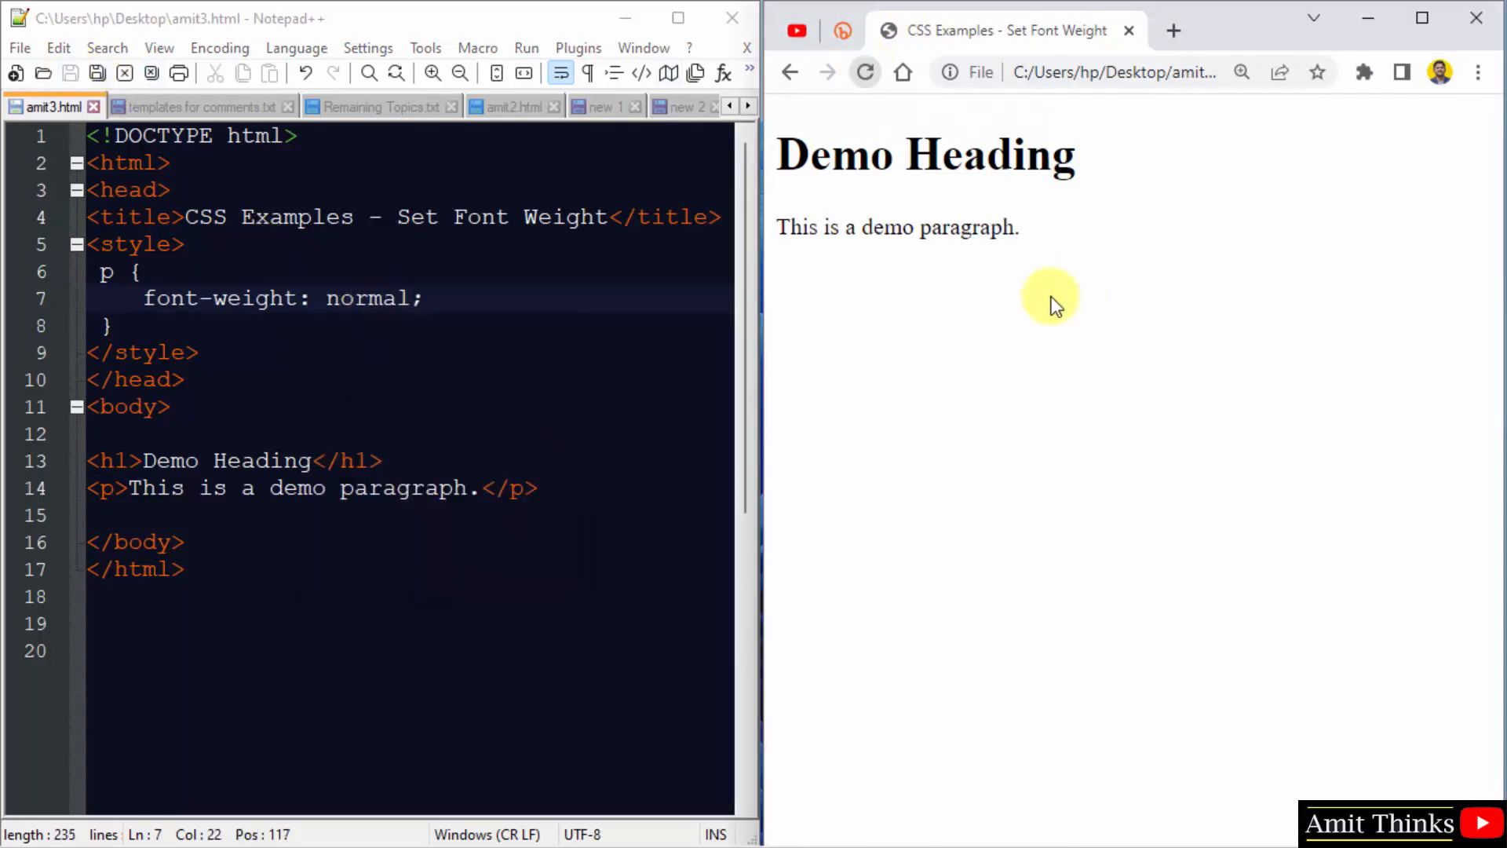
{"action": "mouse_move", "coordinate": [997, 254]}
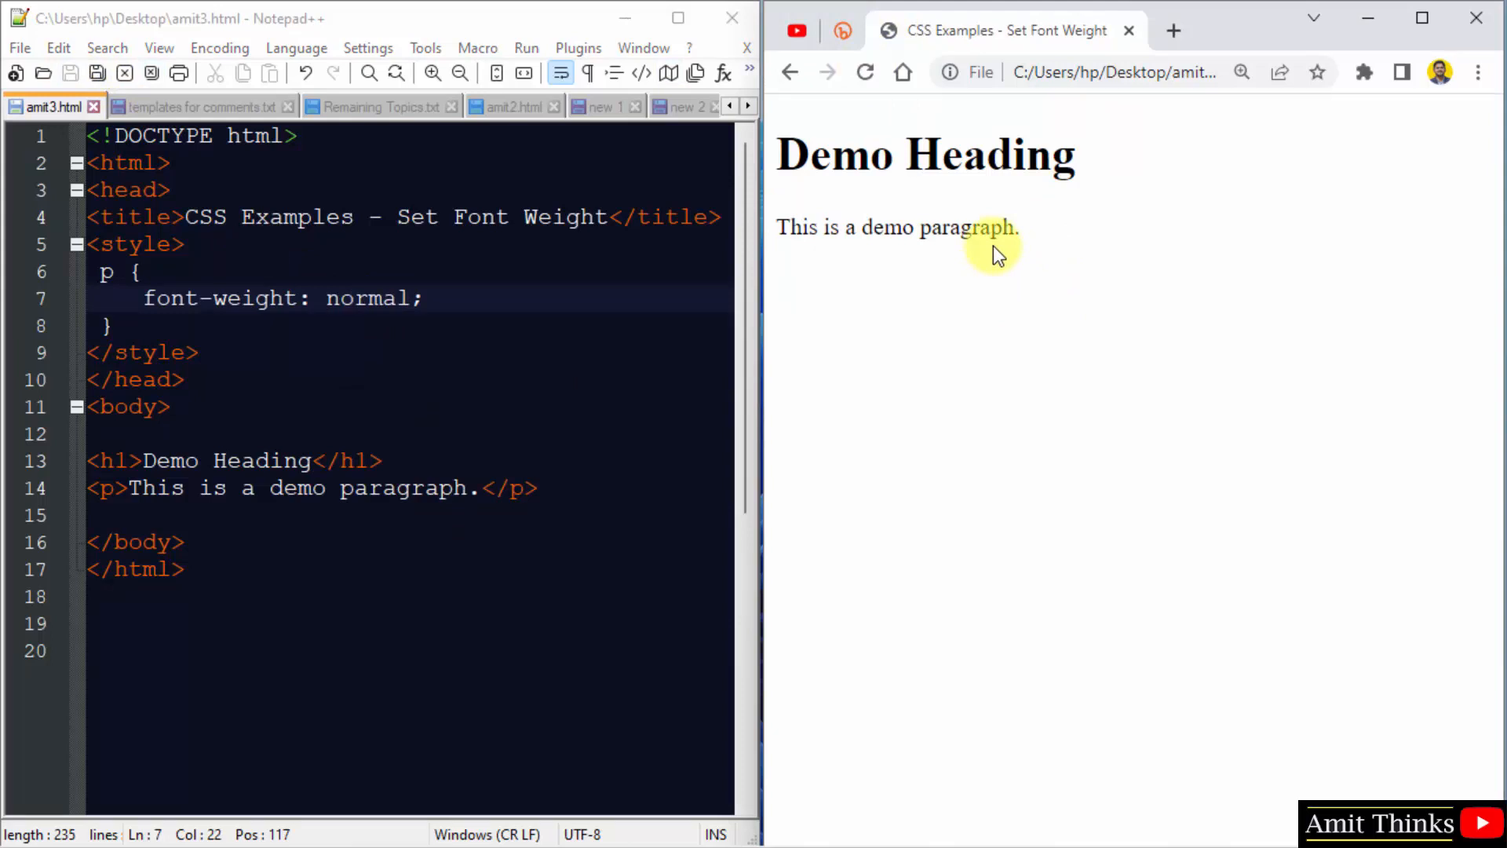